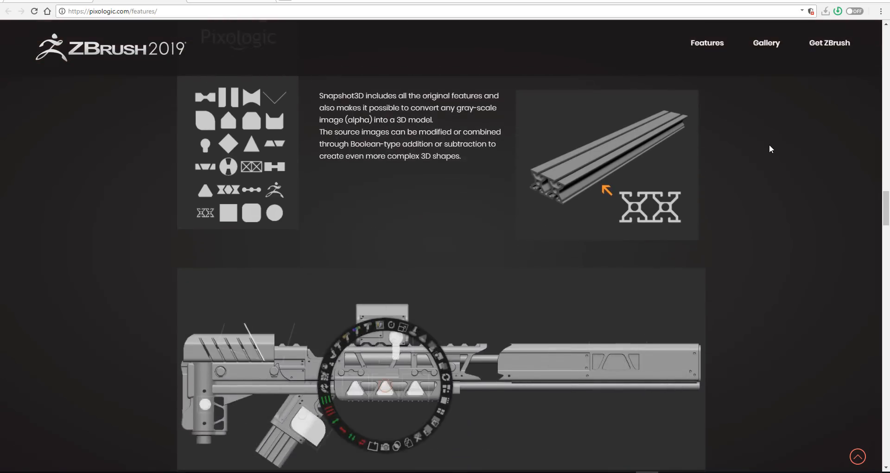
Scroll the features page past the Snapshot3D weapon image to the Live Boolean steps and wooden truck renders
{"action": "scroll", "scroll_direction": "down", "scroll_amount": 3}
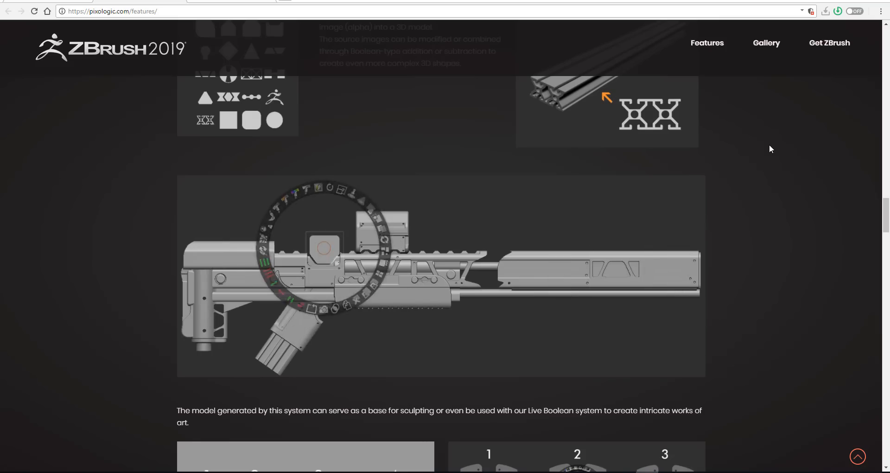
{"action": "scroll", "scroll_direction": "down", "scroll_amount": 3}
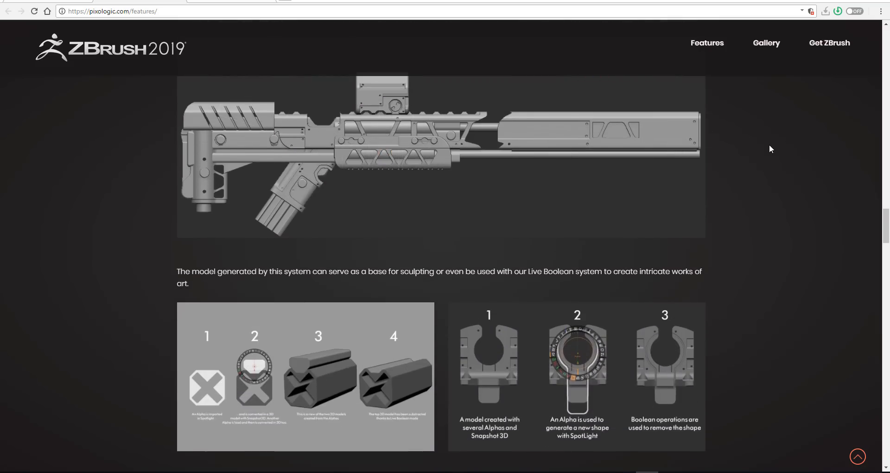
{"action": "scroll", "scroll_direction": "down", "scroll_amount": 3}
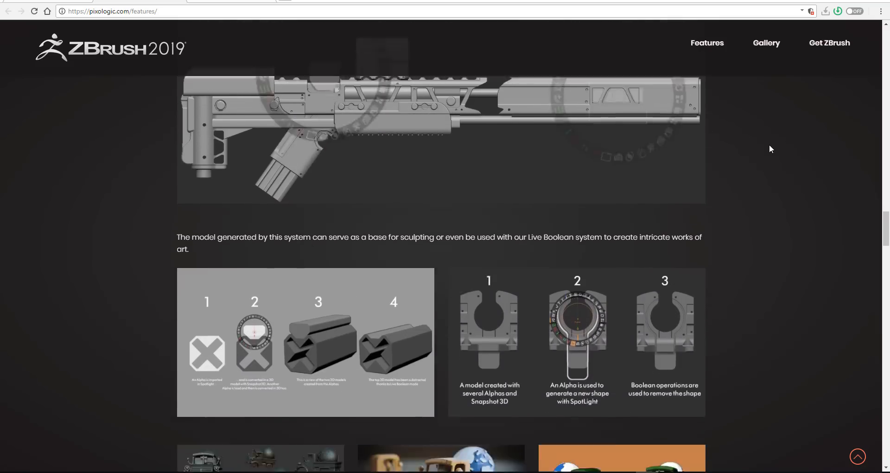
{"action": "scroll", "scroll_direction": "down", "scroll_amount": 3}
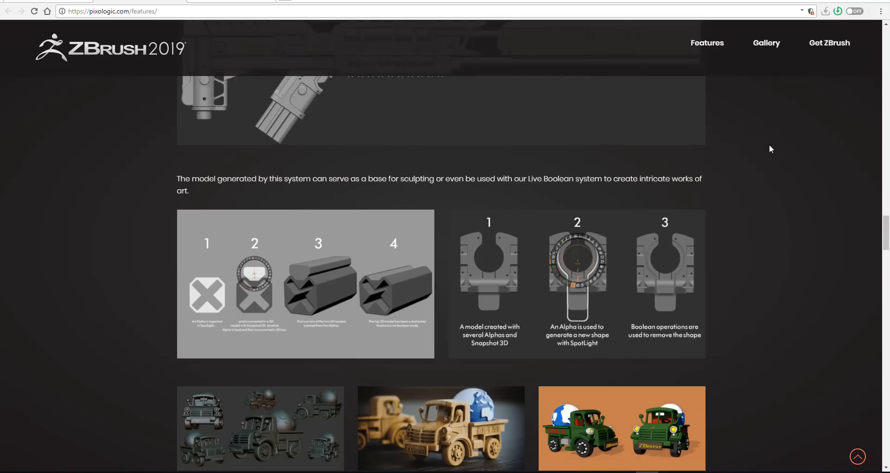
{"action": "scroll", "scroll_direction": "down", "scroll_amount": 3}
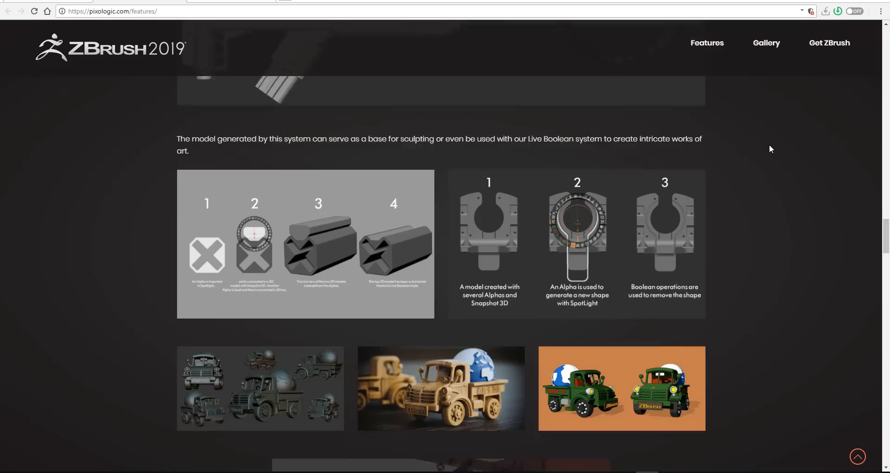
{"action": "scroll", "scroll_direction": "down", "scroll_amount": 3}
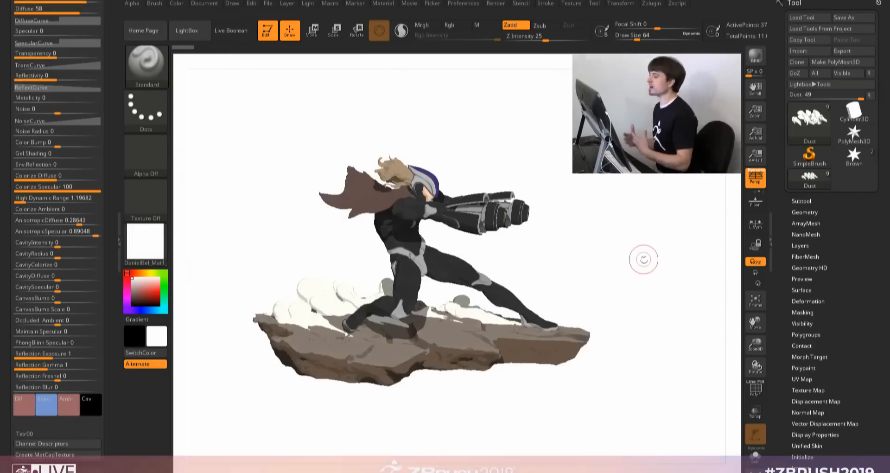
{"action": "left_click", "coordinate": [808, 123]}
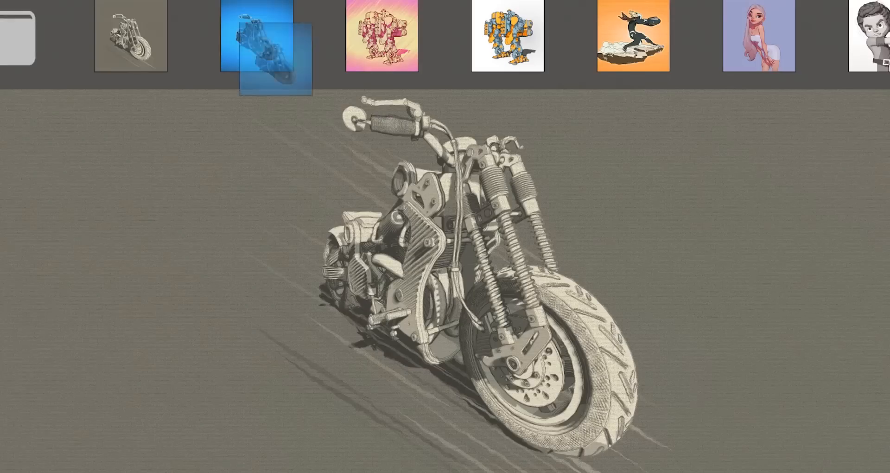
Pick the mech thumbnail from the preset strip to load the pink halftone NPR render
{"action": "left_click", "coordinate": [500, 34]}
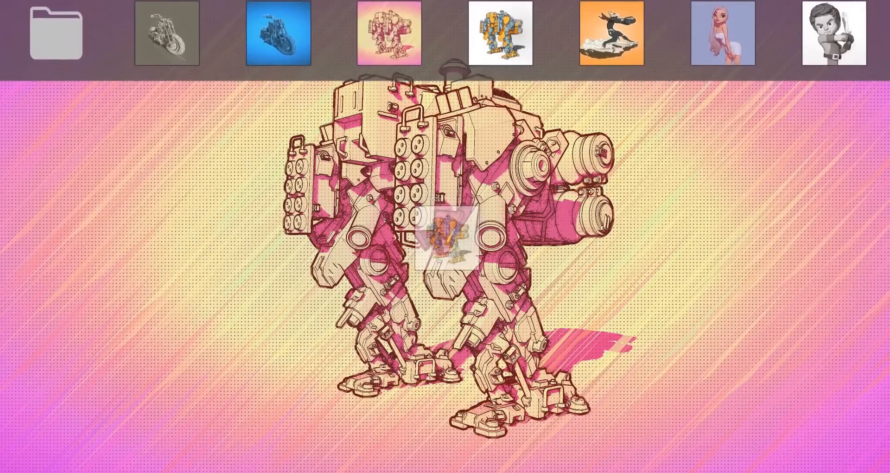
{"action": "left_click", "coordinate": [607, 33]}
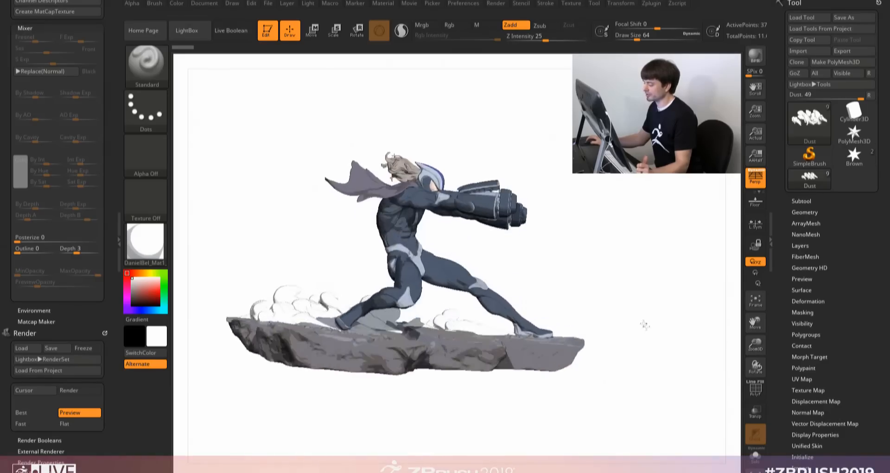
Drag in the render filter settings to adjust the character's NPR look
{"action": "left_click_drag", "start_coordinate": [644, 325], "coordinate": [623, 344]}
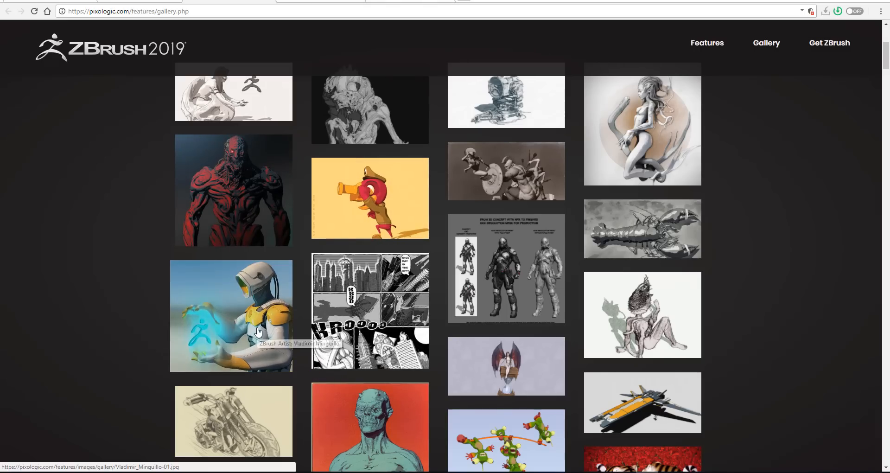
Scroll down gallery.php through the grid of ZBrush 2019 artist renders
{"action": "scroll", "scroll_direction": "down", "scroll_amount": 3}
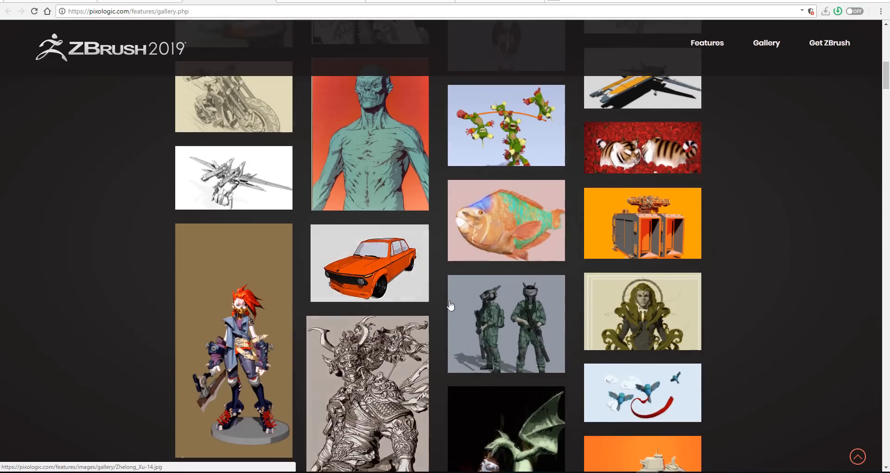
{"action": "mouse_move", "coordinate": [501, 363]}
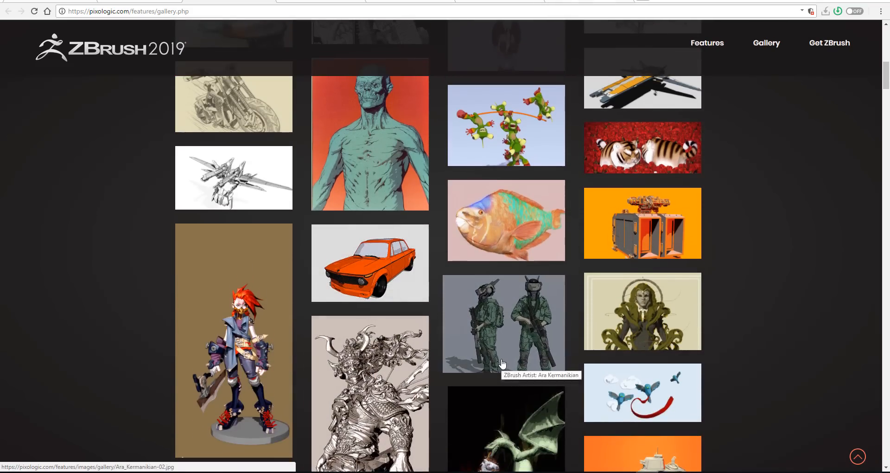
{"action": "scroll", "scroll_direction": "down", "scroll_amount": 3}
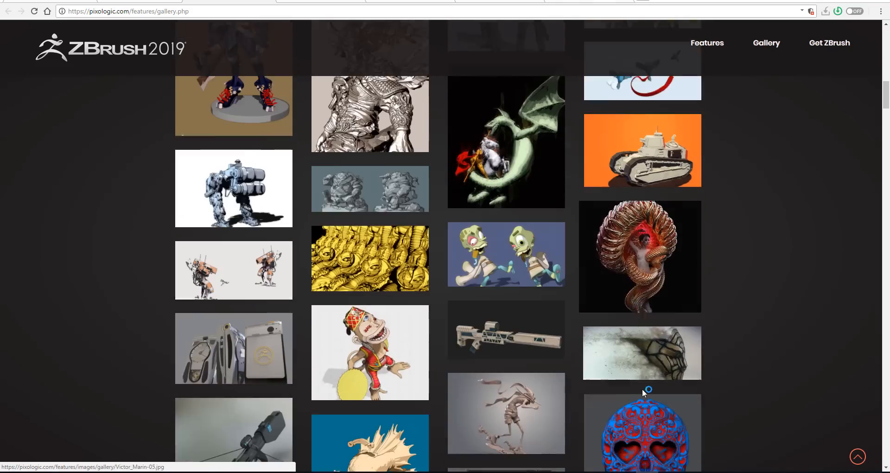
{"action": "scroll", "scroll_direction": "down", "scroll_amount": 3}
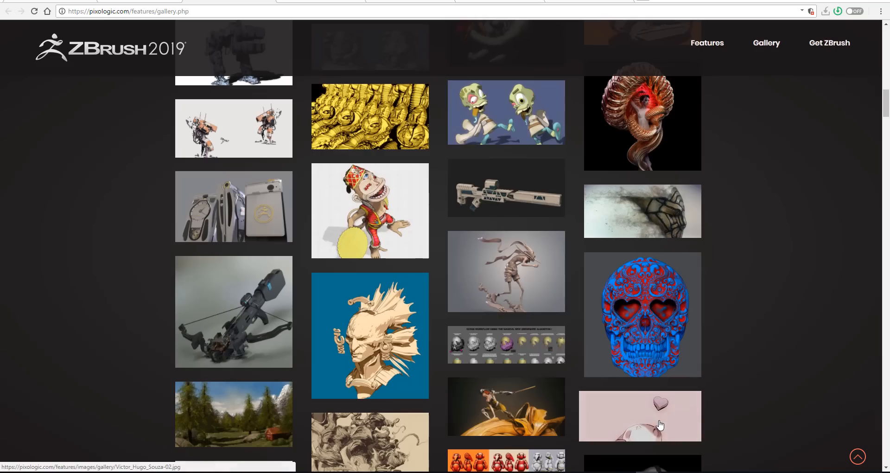
{"action": "scroll", "scroll_direction": "down", "scroll_amount": 3}
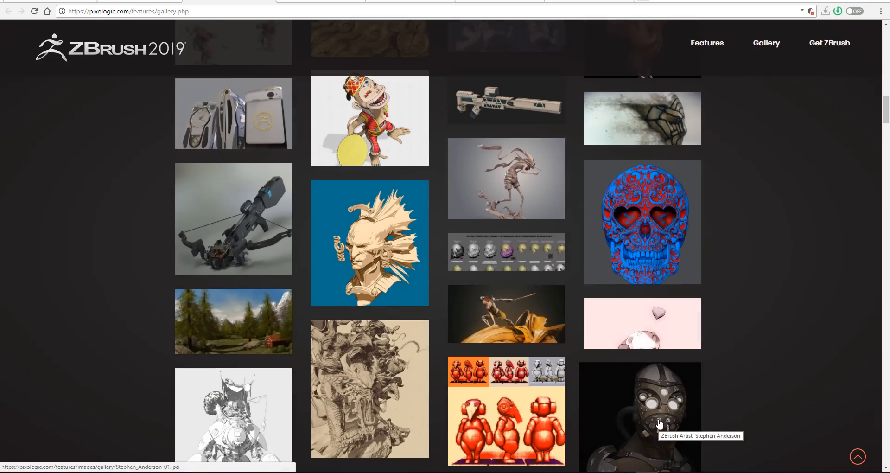
{"action": "scroll", "scroll_direction": "down", "scroll_amount": 3}
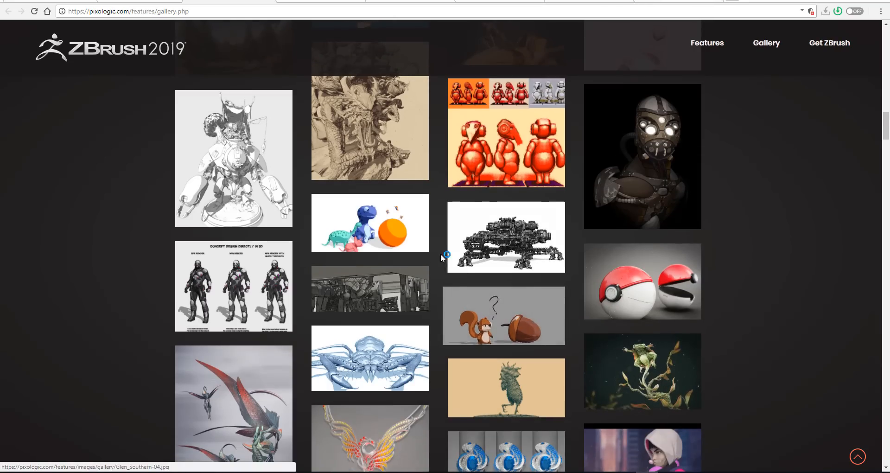
{"action": "scroll", "scroll_direction": "down", "scroll_amount": 3}
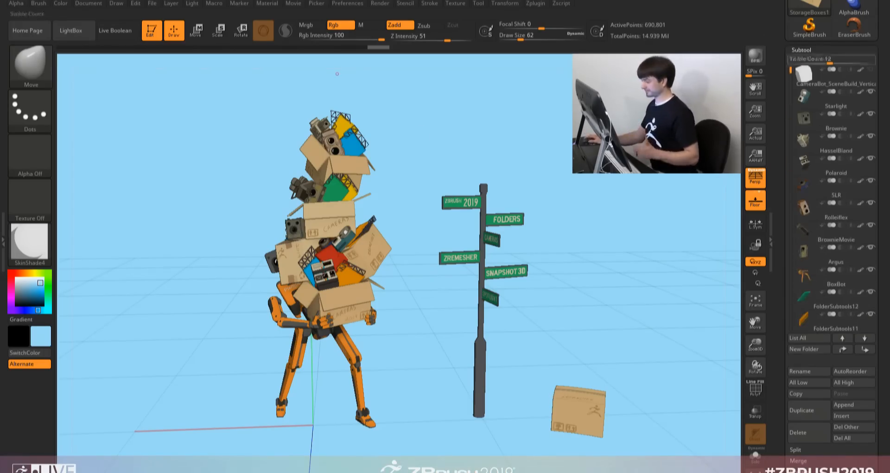
Rename the robot's subtool folder and rotate the BoxBot around its pivot beside the signpost
{"action": "left_click", "coordinate": [195, 30]}
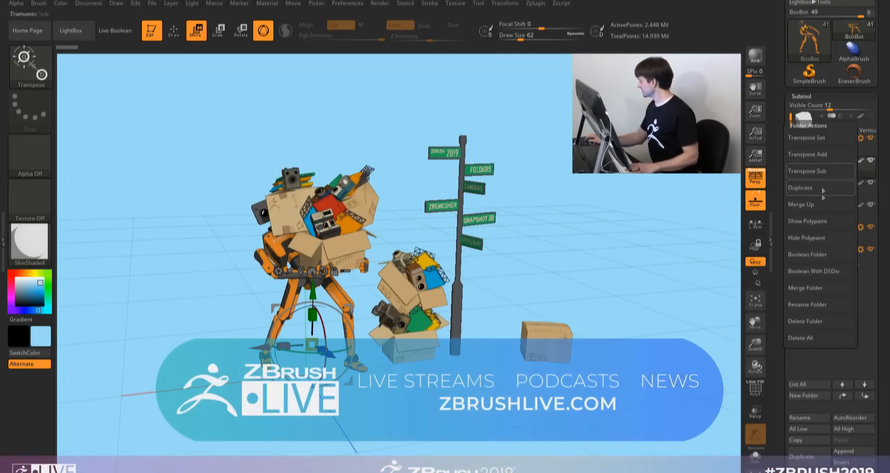
{"action": "left_click", "coordinate": [800, 187]}
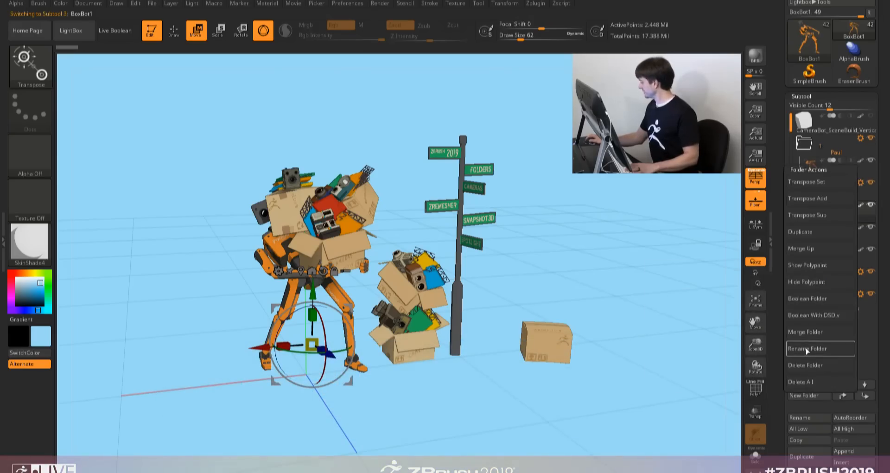
{"action": "left_click", "coordinate": [806, 348]}
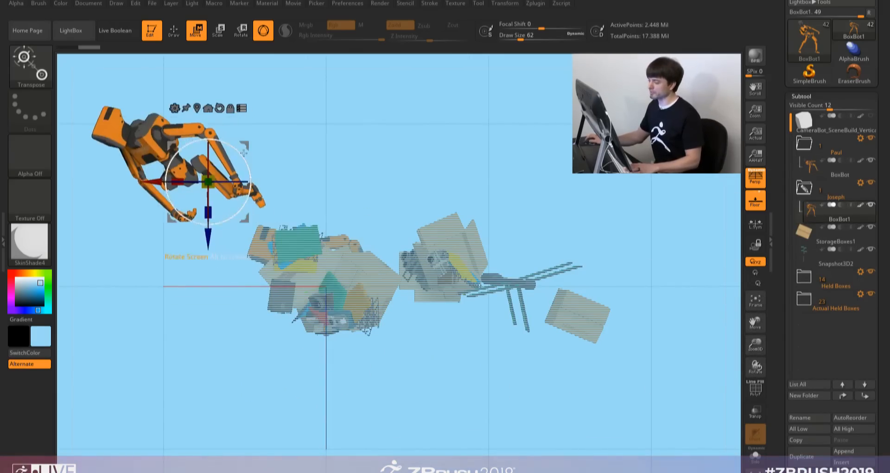
{"action": "left_click_drag", "start_coordinate": [207, 181], "coordinate": [187, 130]}
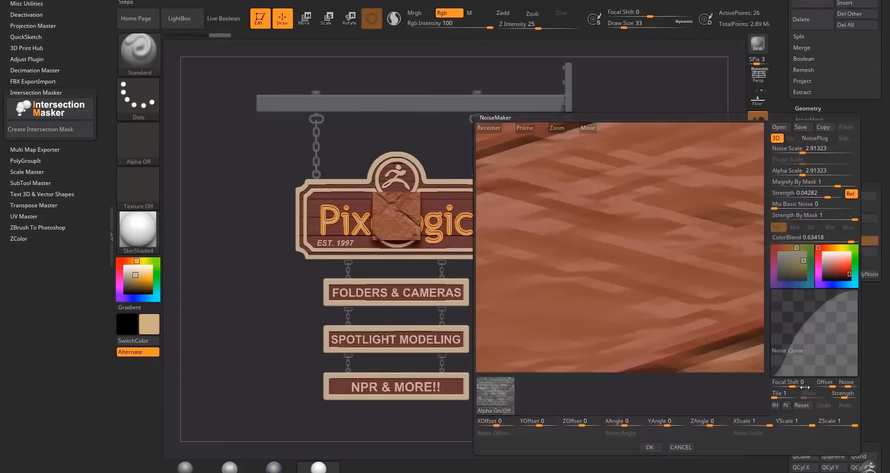
Launch NoiseMaker from Surface > Noise for the sign's wood-grain pattern
{"action": "left_click", "coordinate": [649, 447]}
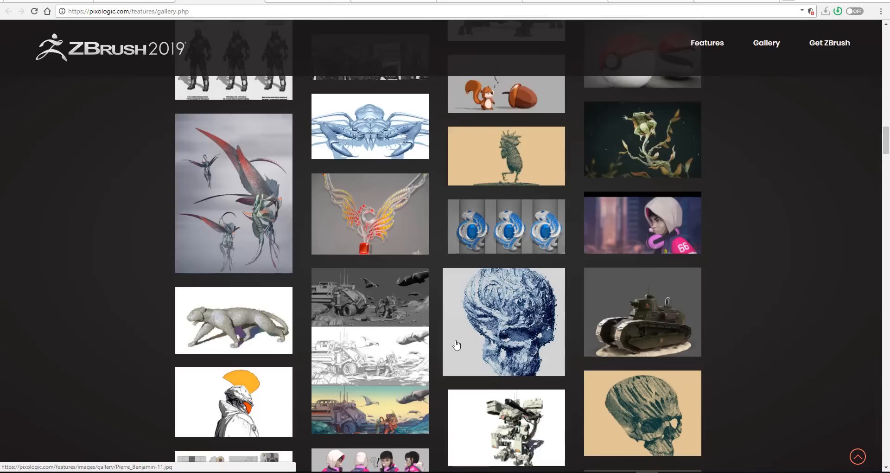
Scroll further down the gallery past the Pixologic sign to creature, skull and tank renders
{"action": "scroll", "scroll_direction": "down", "scroll_amount": 3}
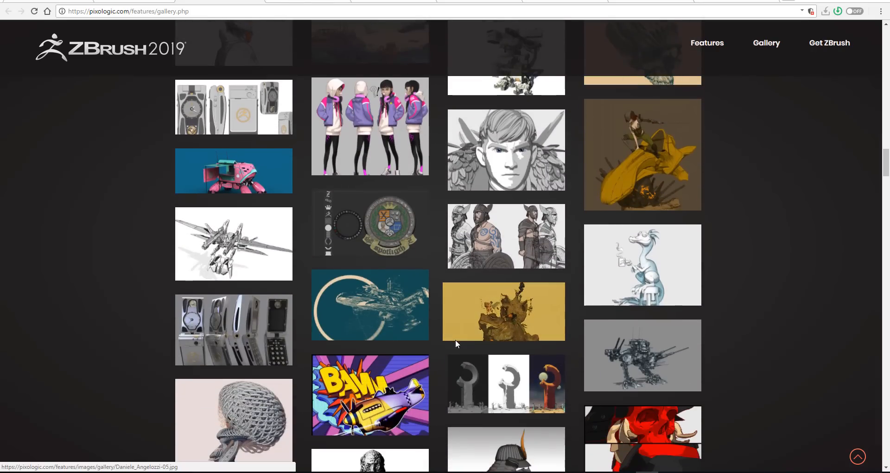
{"action": "scroll", "scroll_direction": "down", "scroll_amount": 3}
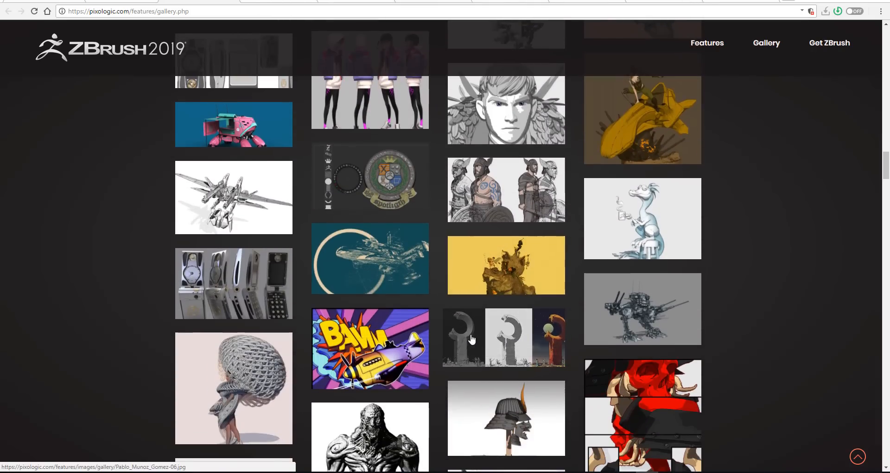
{"action": "scroll", "scroll_direction": "down", "scroll_amount": 3}
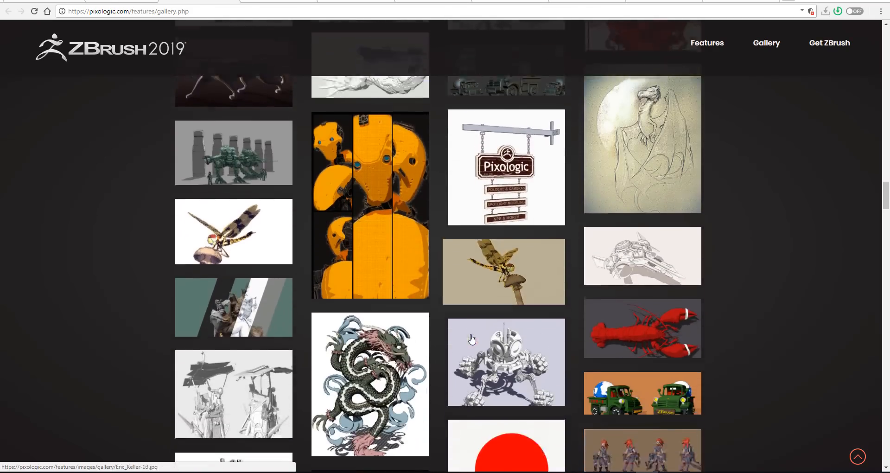
{"action": "scroll", "scroll_direction": "down", "scroll_amount": 3}
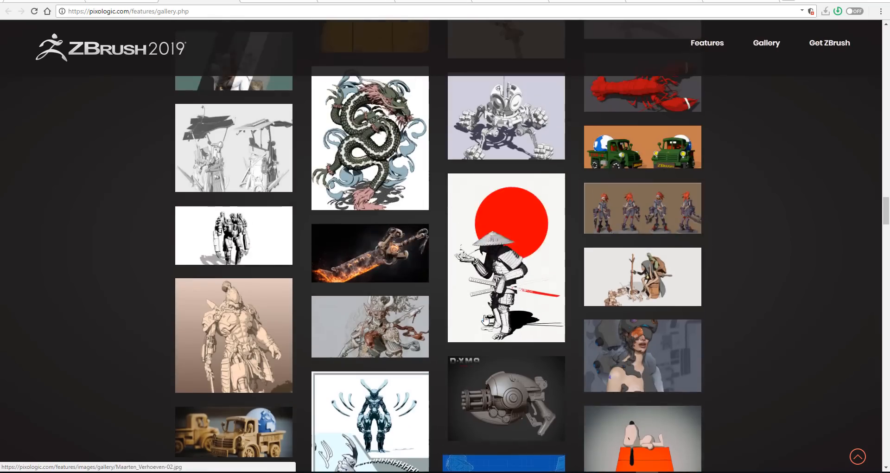
{"action": "scroll", "scroll_direction": "down", "scroll_amount": 3}
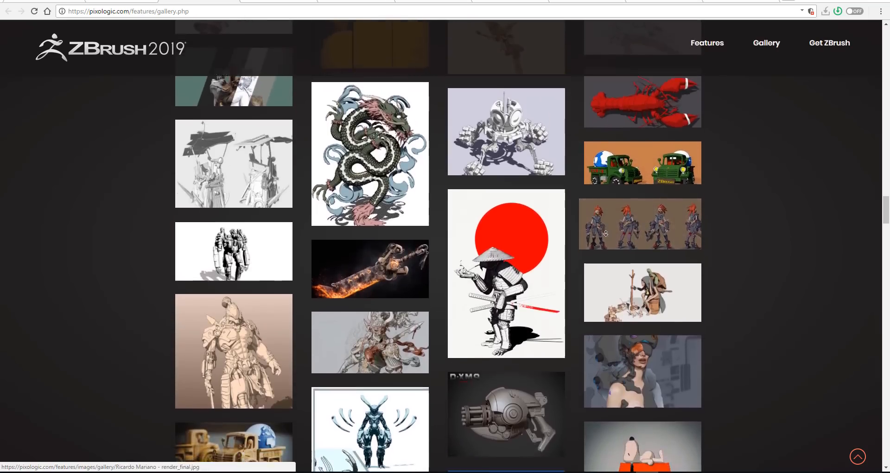
{"action": "scroll", "scroll_direction": "down", "scroll_amount": 3}
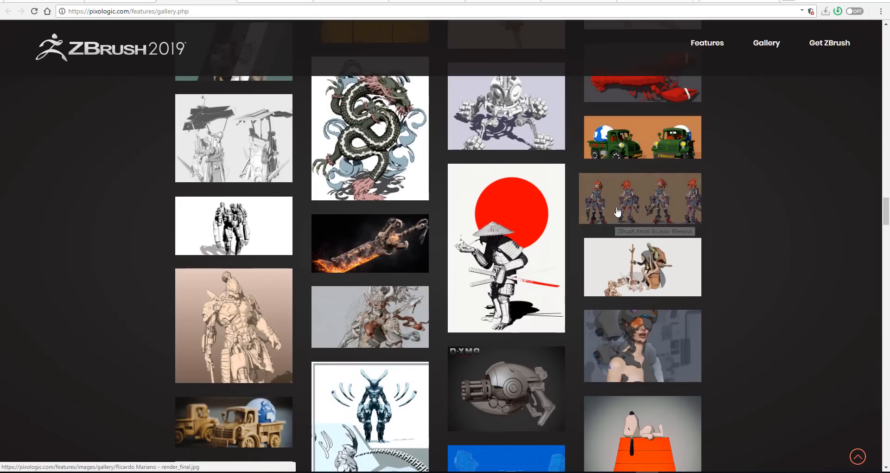
{"action": "scroll", "scroll_direction": "down", "scroll_amount": 3}
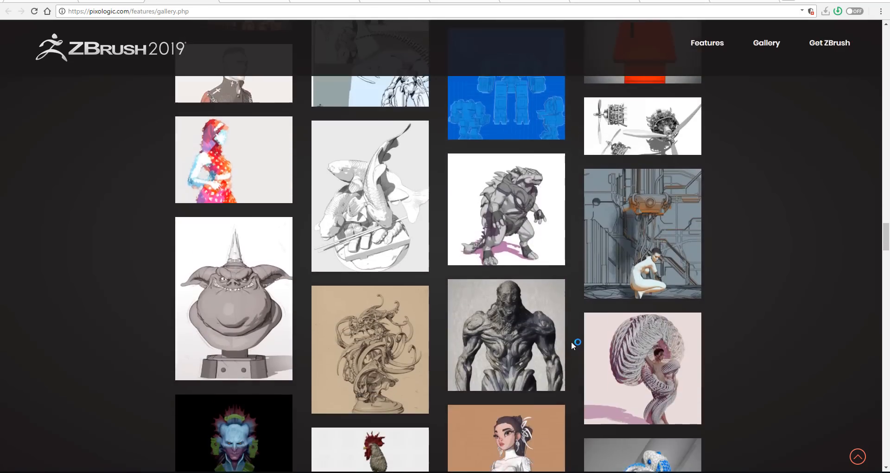
{"action": "scroll", "scroll_direction": "down", "scroll_amount": 3}
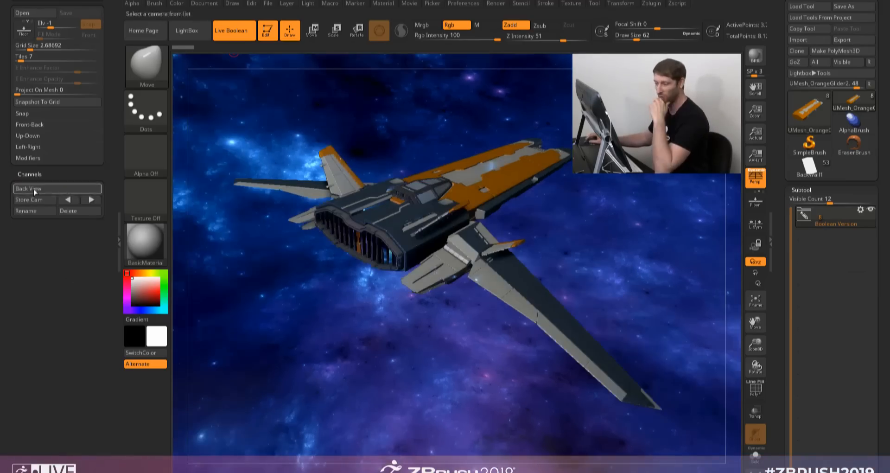
{"action": "left_click", "coordinate": [68, 199]}
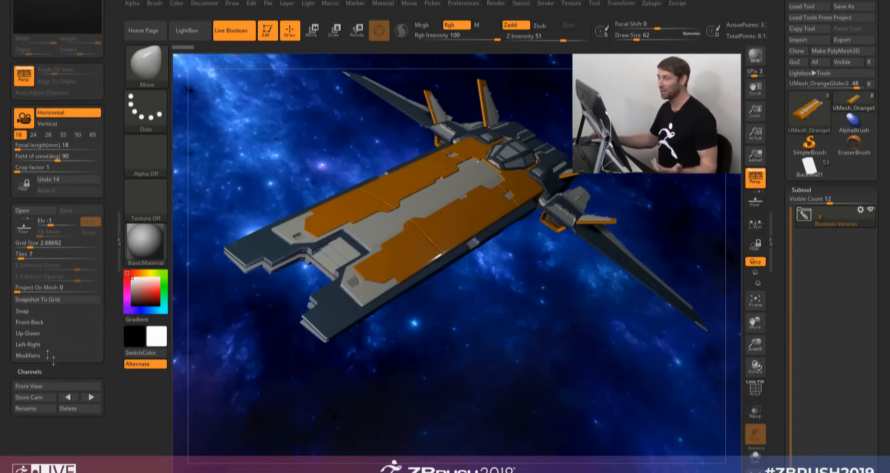
{"action": "left_click", "coordinate": [267, 4]}
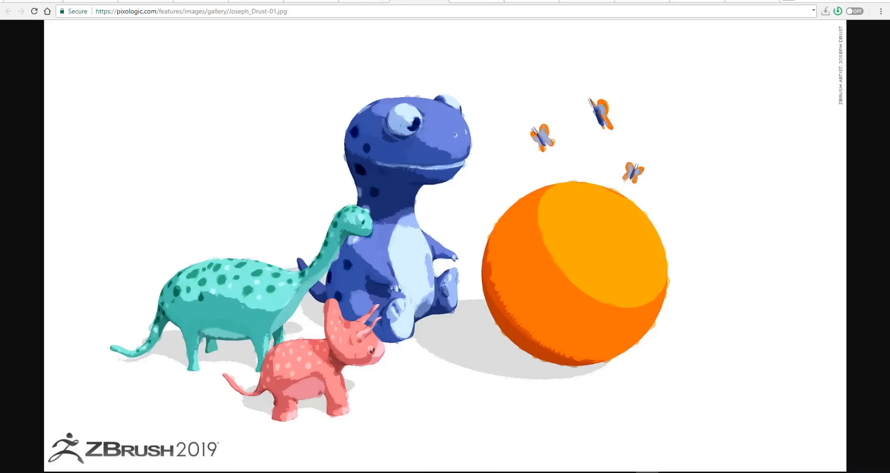
{"action": "mouse_move", "coordinate": [392, 1]}
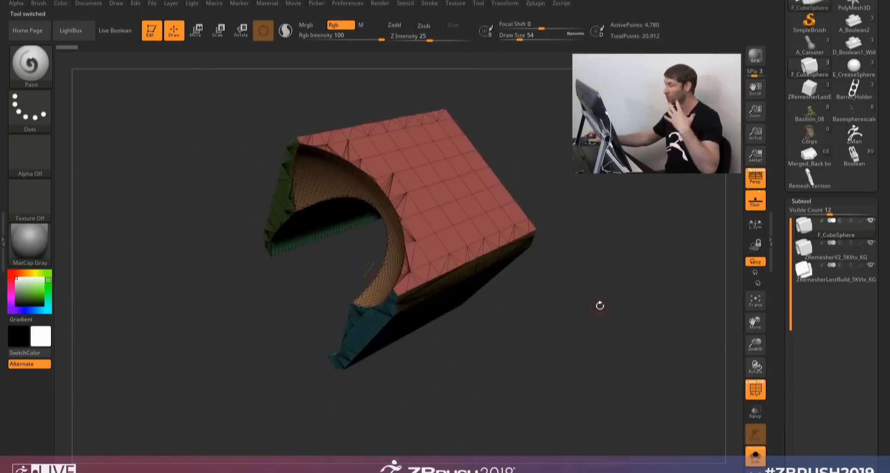
Orbit the F_CubeSphere cutout, then orbit the A_Boolean2 part to show its polygroups
{"action": "left_click_drag", "start_coordinate": [599, 305], "coordinate": [553, 326]}
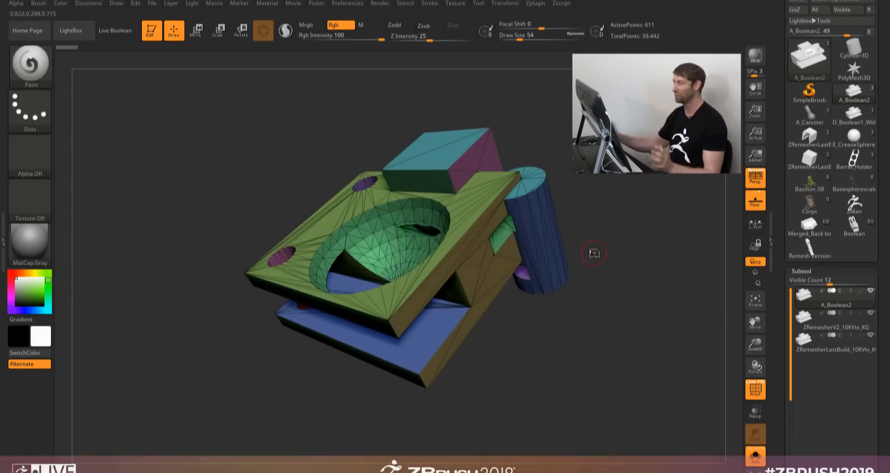
{"action": "left_click_drag", "start_coordinate": [594, 252], "coordinate": [606, 354]}
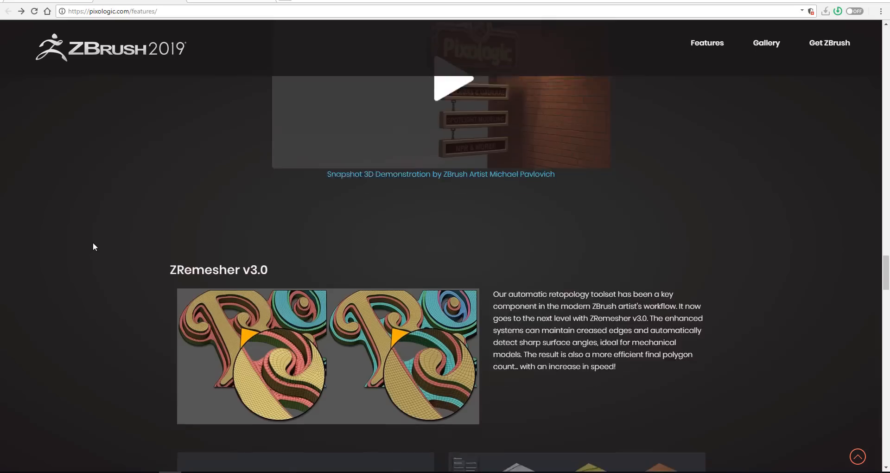
Scroll from ZRemesher v3.0 past the Folders section down to Universal Camera
{"action": "scroll", "scroll_direction": "down", "scroll_amount": 3}
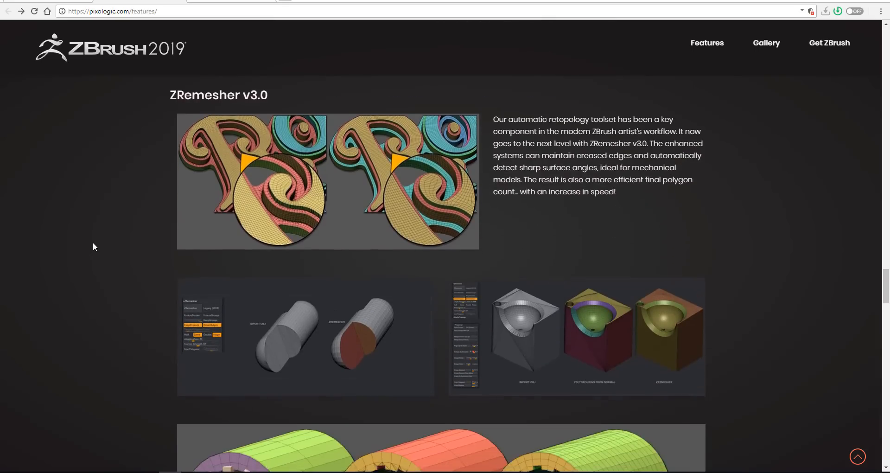
{"action": "scroll", "scroll_direction": "down", "scroll_amount": 3}
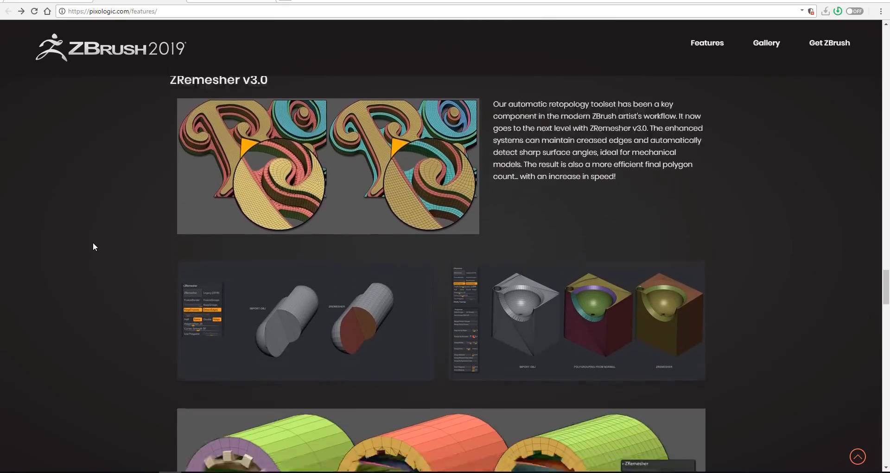
{"action": "scroll", "scroll_direction": "down", "scroll_amount": 3}
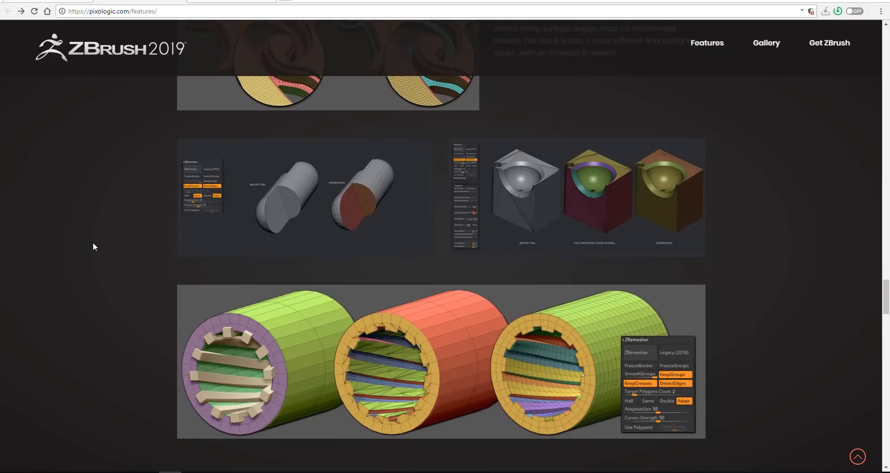
{"action": "scroll", "scroll_direction": "down", "scroll_amount": 3}
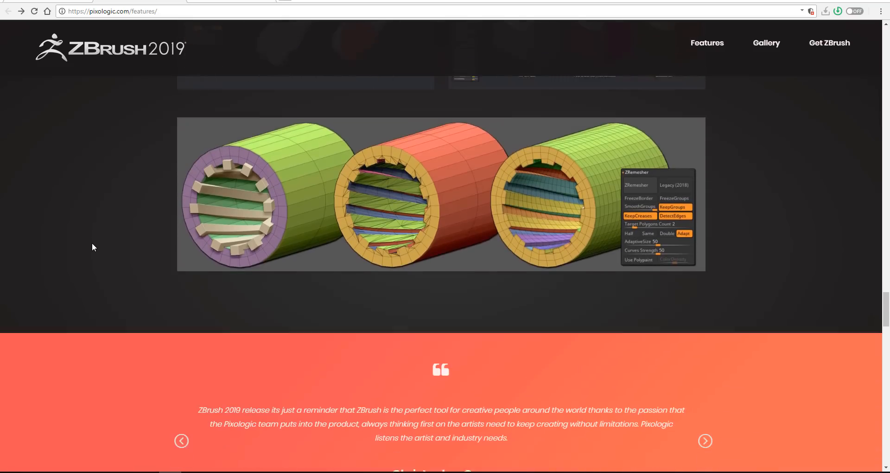
{"action": "scroll", "scroll_direction": "down", "scroll_amount": 3}
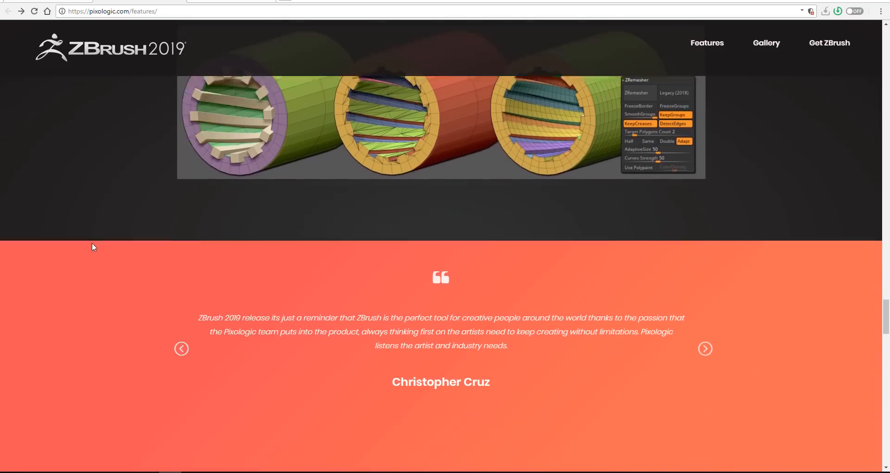
{"action": "scroll", "scroll_direction": "down", "scroll_amount": 3}
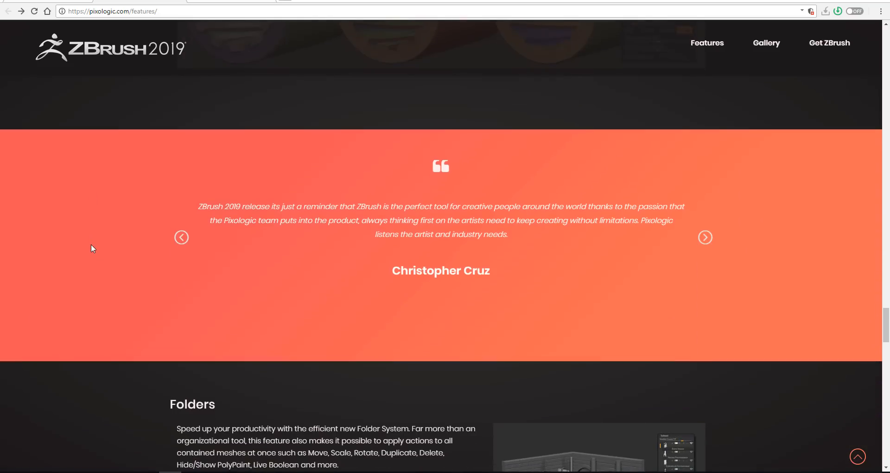
{"action": "scroll", "scroll_direction": "down", "scroll_amount": 3}
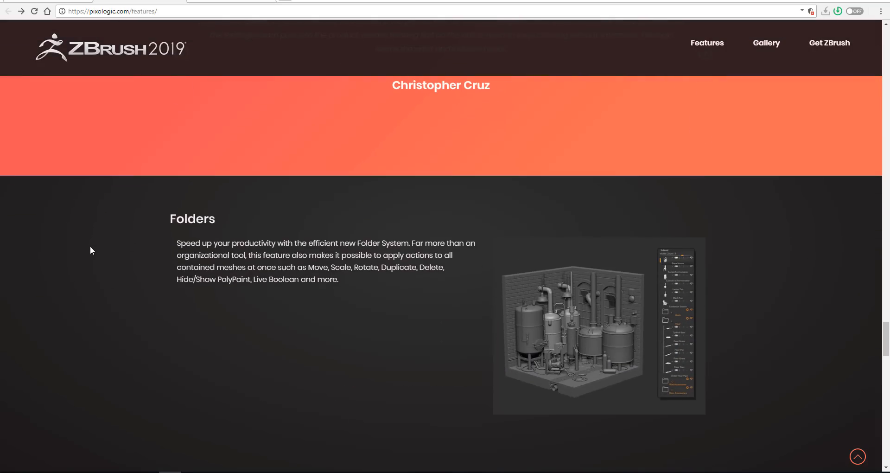
{"action": "scroll", "scroll_direction": "down", "scroll_amount": 3}
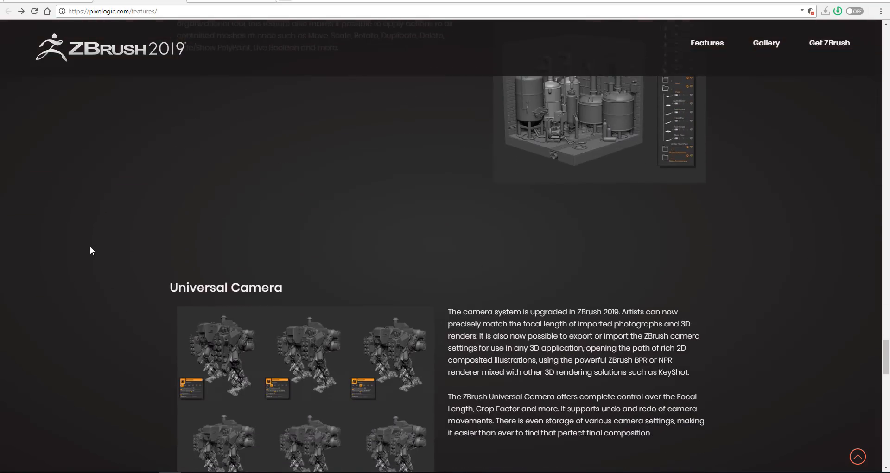
{"action": "scroll", "scroll_direction": "down", "scroll_amount": 3}
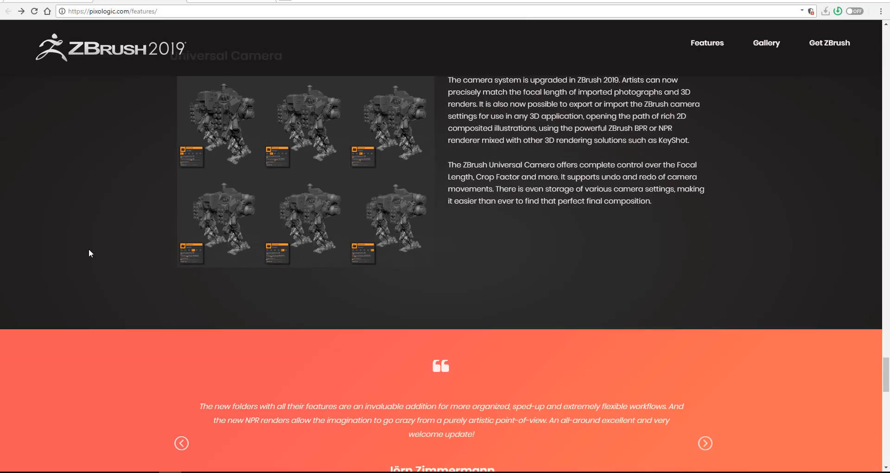
{"action": "scroll", "scroll_direction": "down", "scroll_amount": 3}
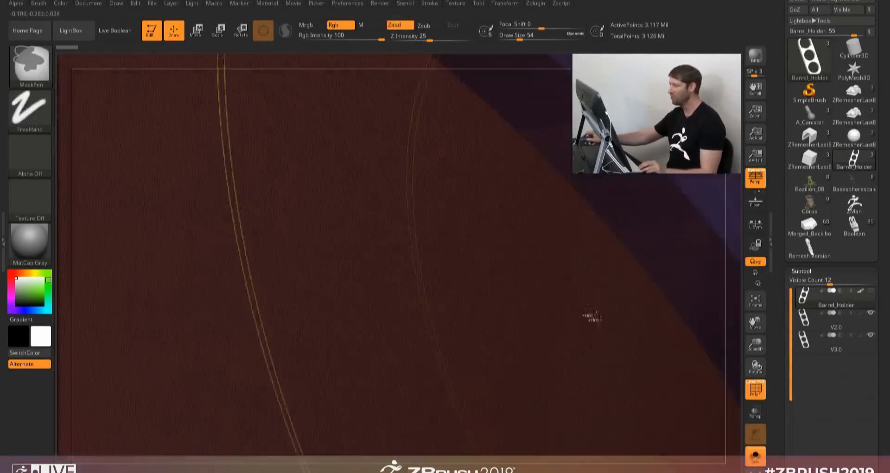
Select the V3.0 remeshed subtool of Barrel_Holder in the SubTool palette
{"action": "left_click", "coordinate": [835, 349]}
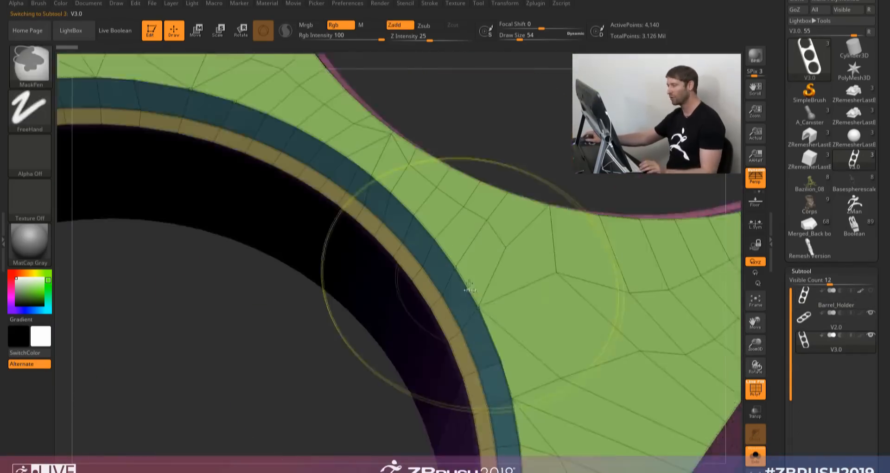
{"action": "left_click", "coordinate": [534, 3]}
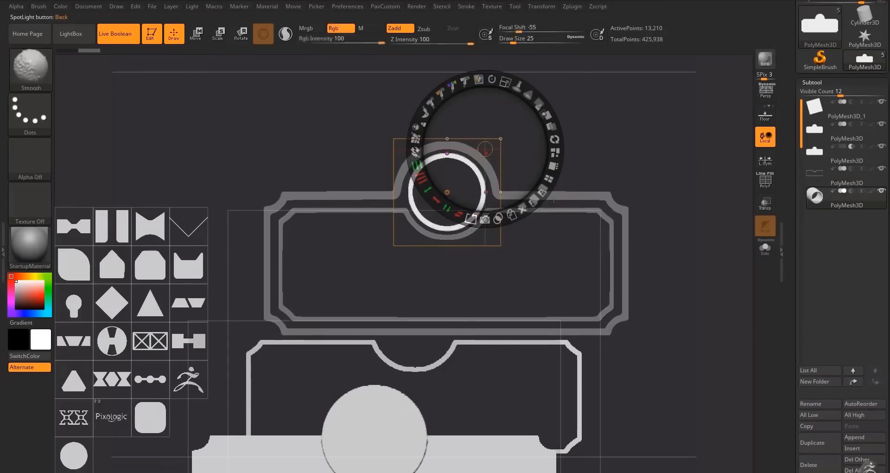
Send the ring shape behind the other shapes and make the rounded slot shape a new subtool
{"action": "left_click", "coordinate": [196, 33]}
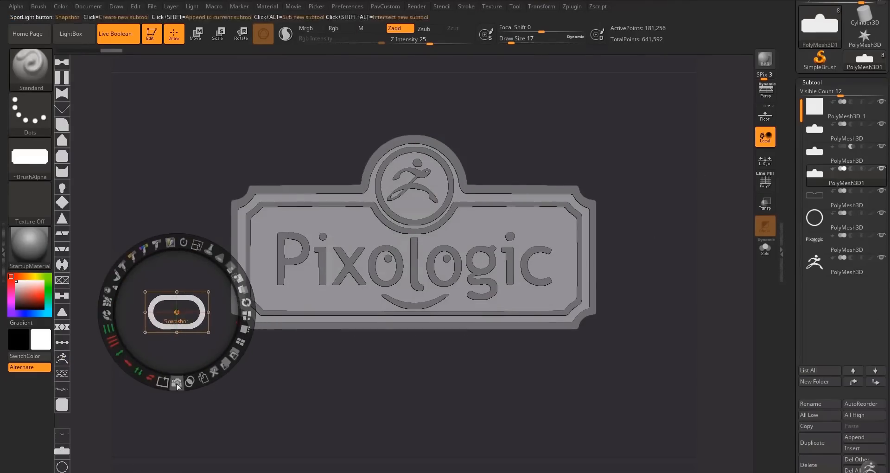
{"action": "left_click", "coordinate": [195, 33]}
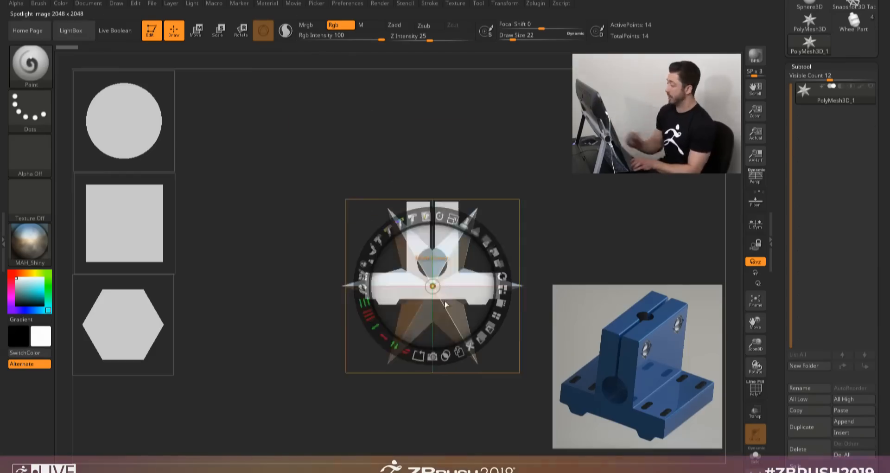
Return to the Pixologic features page at the Intersection Masker section
{"action": "left_click", "coordinate": [114, 30]}
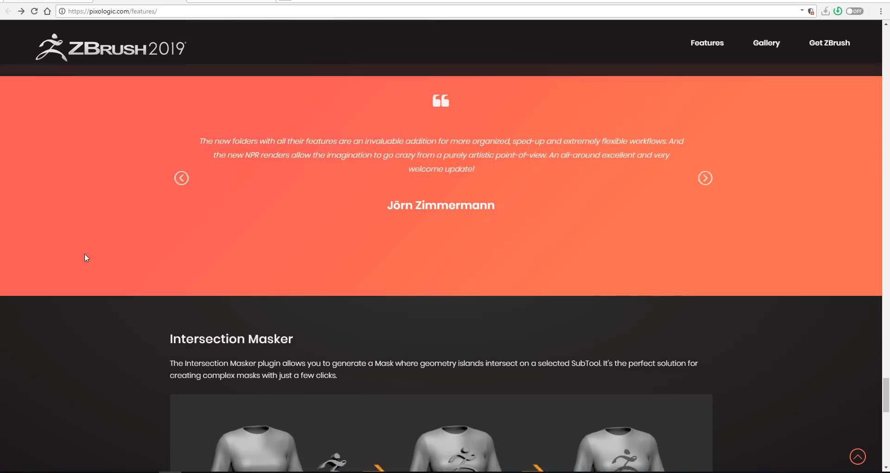
Scroll the features page through ZColor to the footer, then back up to Intersection Masker
{"action": "scroll", "scroll_direction": "down", "scroll_amount": 3}
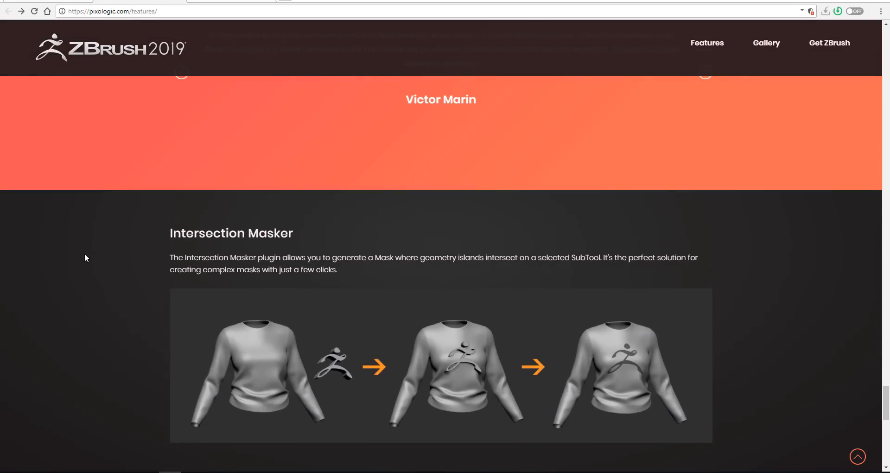
{"action": "scroll", "scroll_direction": "down", "scroll_amount": 3}
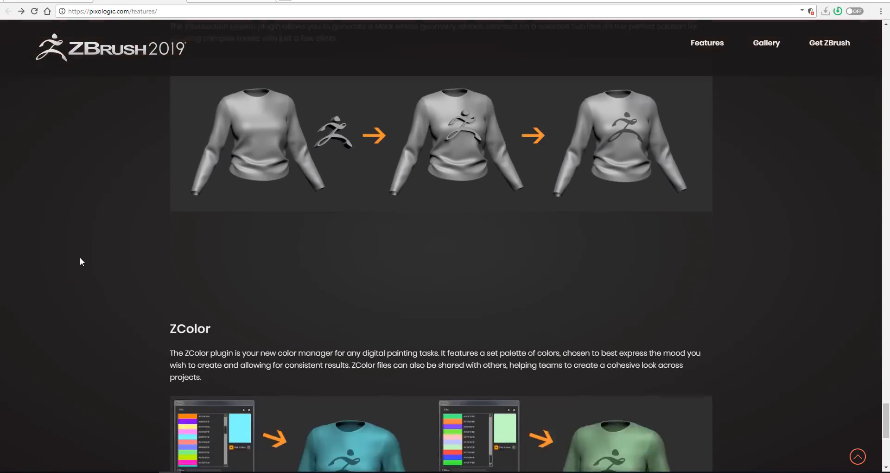
{"action": "scroll", "scroll_direction": "down", "scroll_amount": 3}
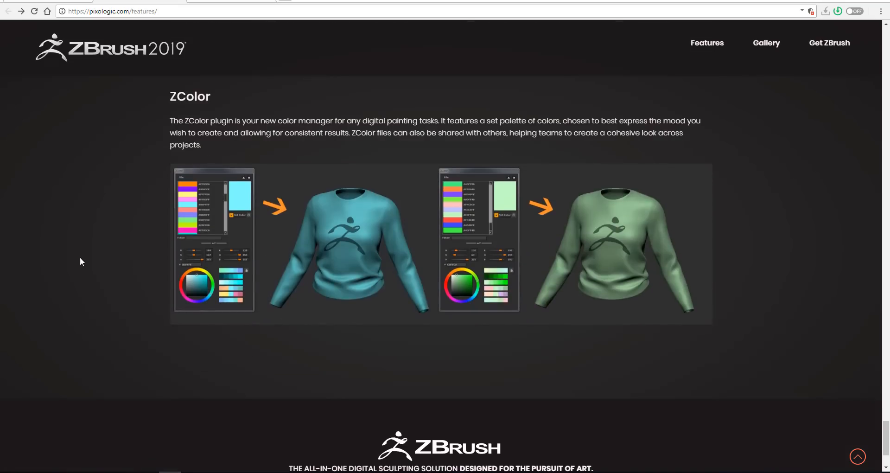
{"action": "right_click", "coordinate": [81, 261]}
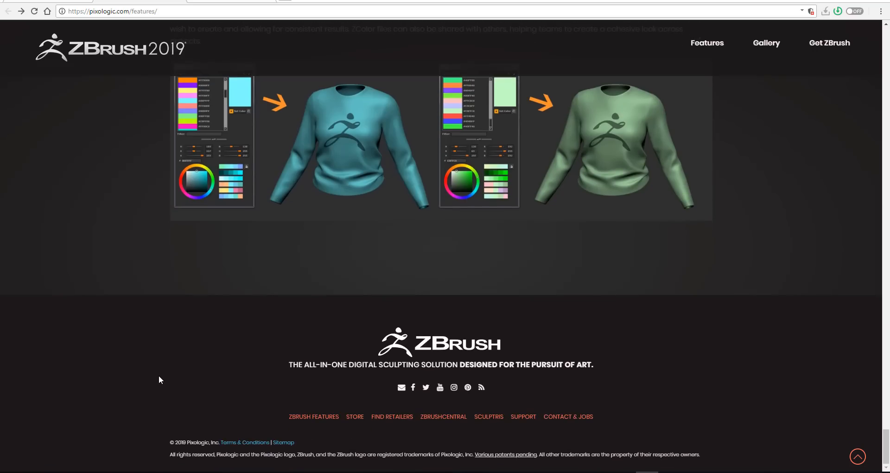
{"action": "scroll", "scroll_direction": "up", "scroll_amount": 3}
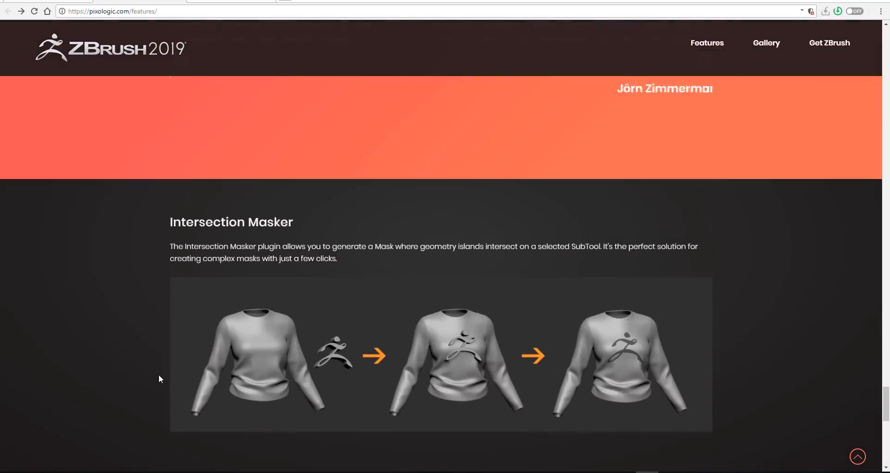
Scroll the features page, then open the ZBrush 2019 gallery page of artist renders
{"action": "scroll", "scroll_direction": "down", "scroll_amount": 3}
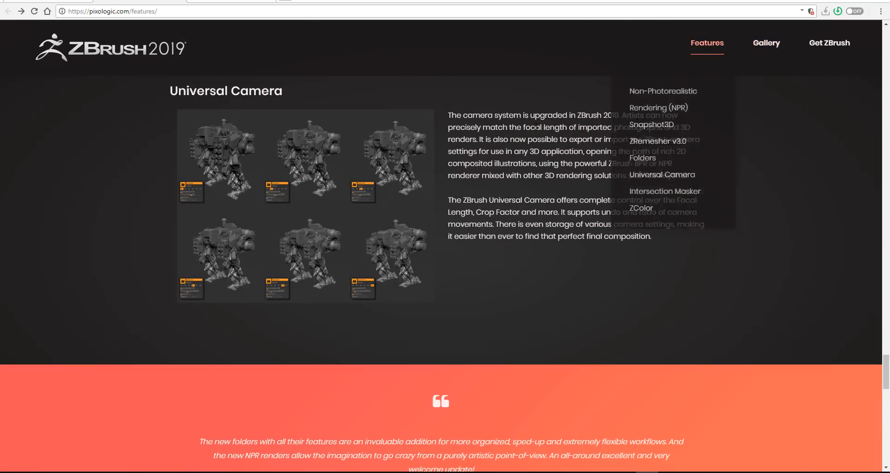
{"action": "scroll", "scroll_direction": "down", "scroll_amount": 3}
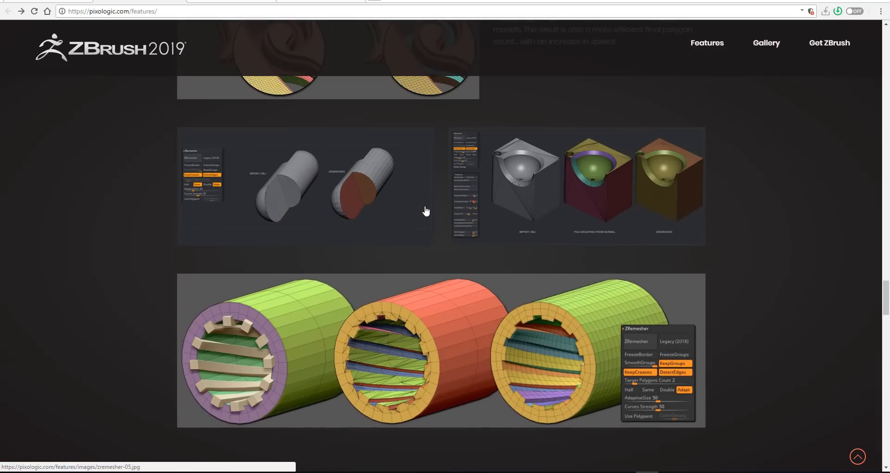
{"action": "scroll", "scroll_direction": "down", "scroll_amount": 3}
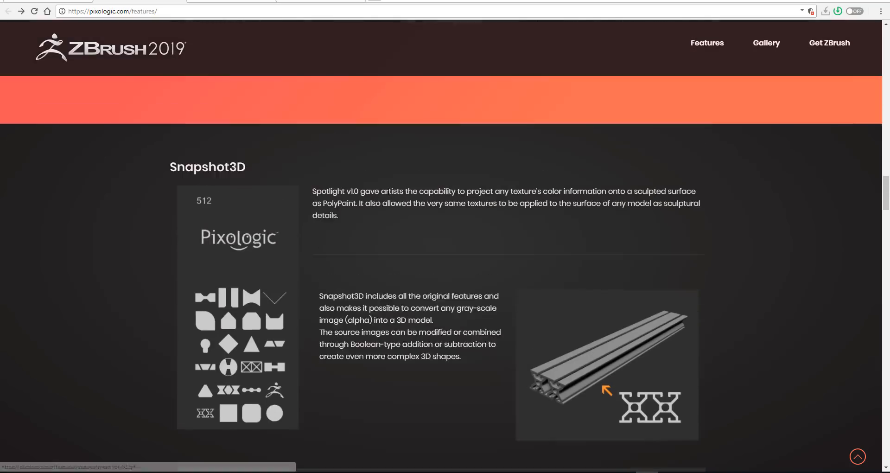
{"action": "left_click", "coordinate": [765, 43]}
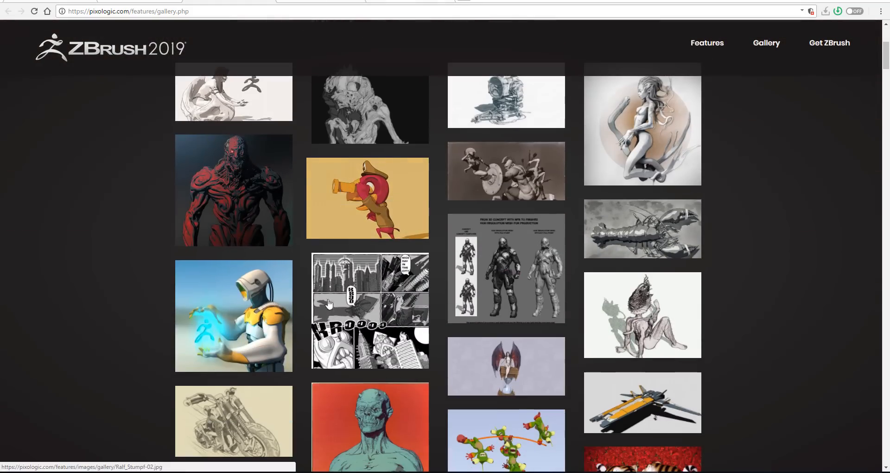
{"action": "mouse_move", "coordinate": [257, 331]}
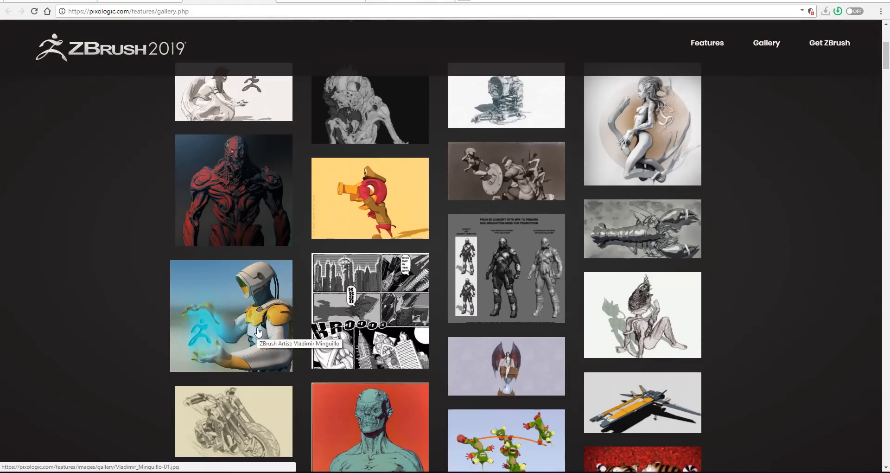
Scroll far down the ZBrush 2019 gallery to the clown, textured figure and tank renders
{"action": "scroll", "scroll_direction": "down", "scroll_amount": 3}
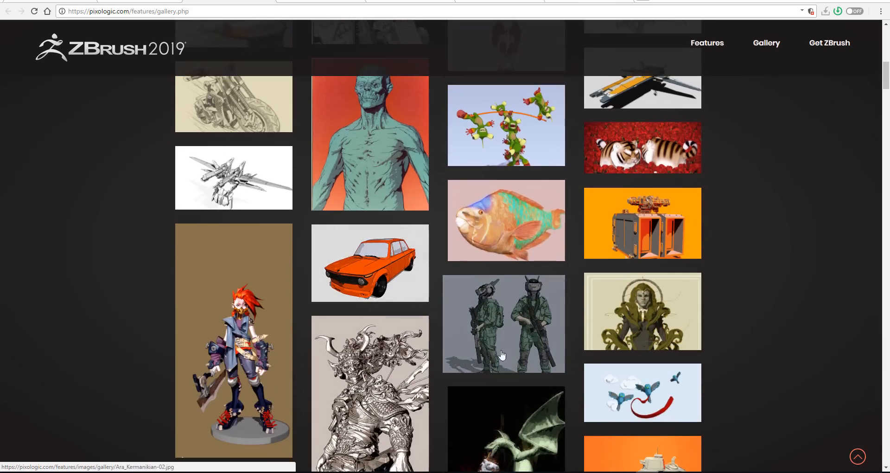
{"action": "scroll", "scroll_direction": "down", "scroll_amount": 3}
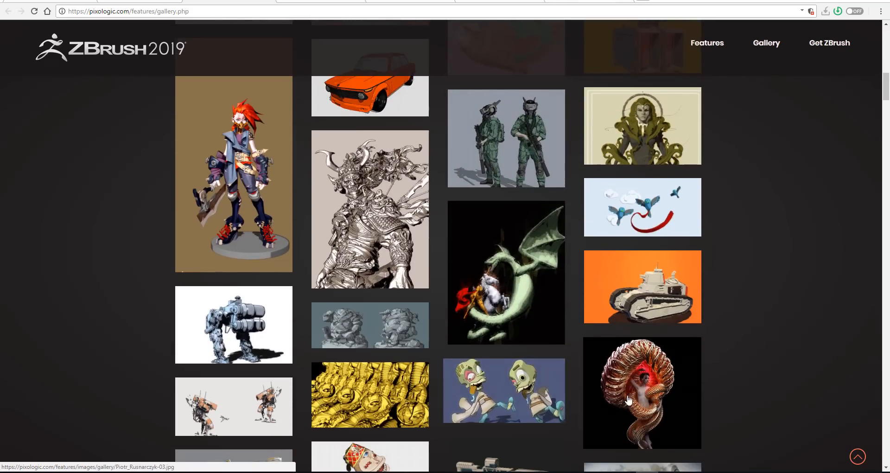
{"action": "scroll", "scroll_direction": "down", "scroll_amount": 3}
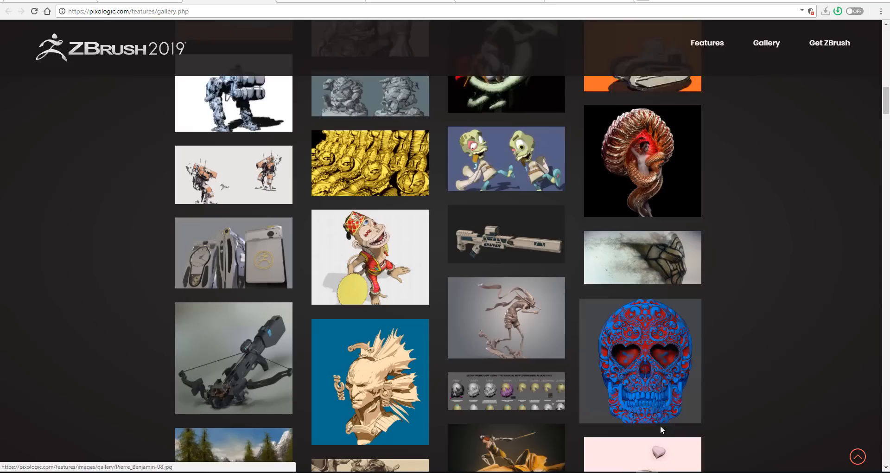
{"action": "scroll", "scroll_direction": "down", "scroll_amount": 3}
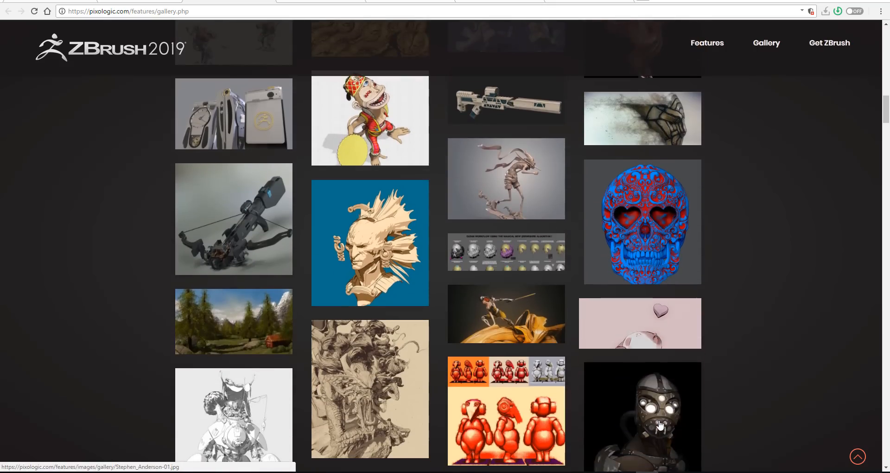
{"action": "scroll", "scroll_direction": "down", "scroll_amount": 3}
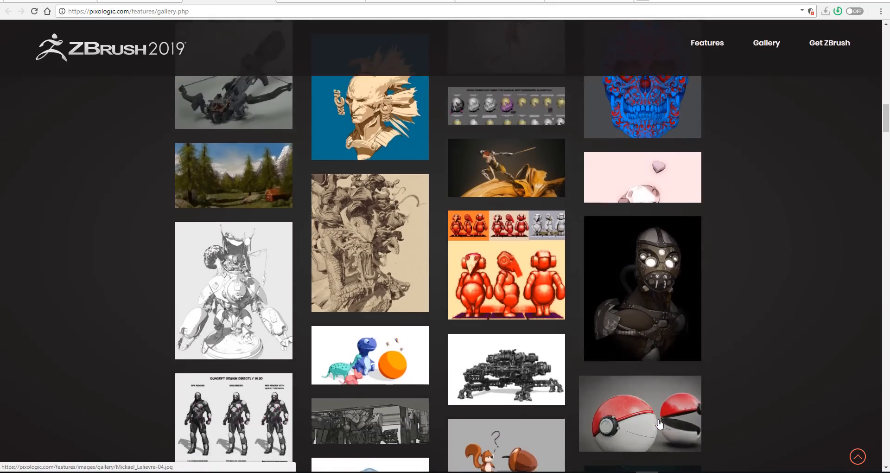
{"action": "scroll", "scroll_direction": "down", "scroll_amount": 3}
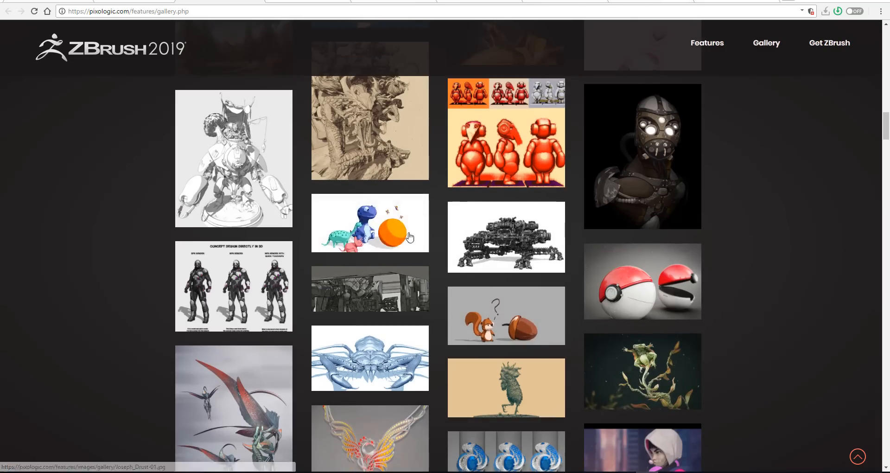
{"action": "scroll", "scroll_direction": "down", "scroll_amount": 3}
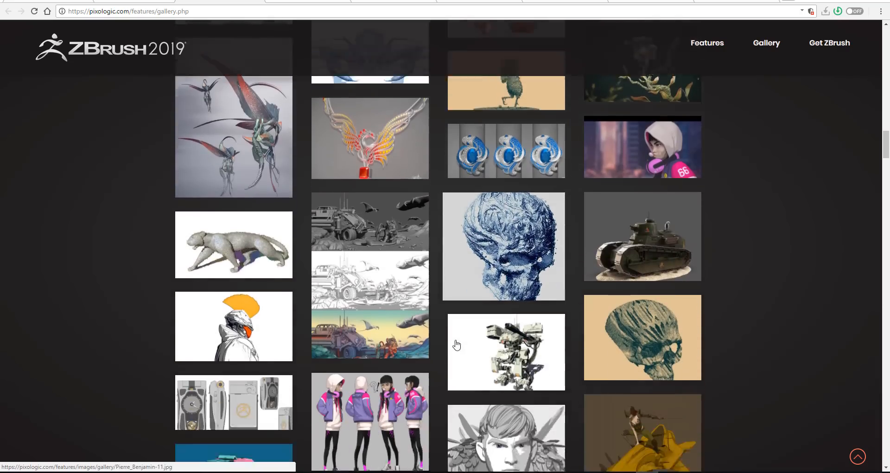
{"action": "scroll", "scroll_direction": "down", "scroll_amount": 3}
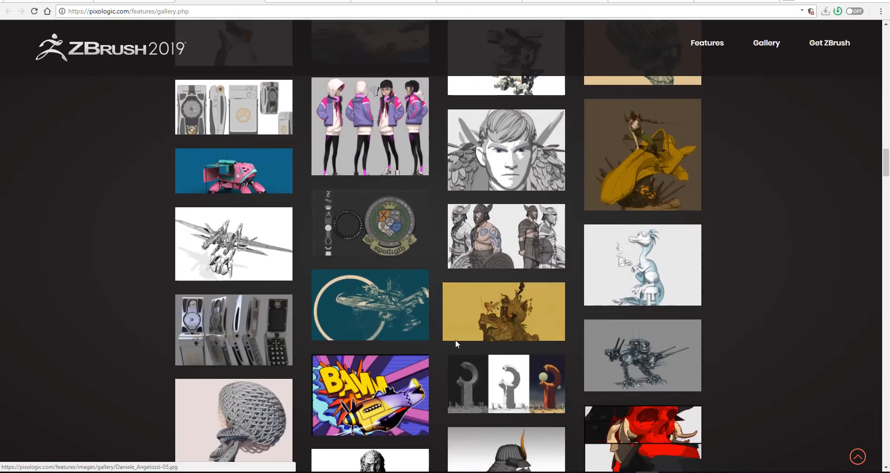
{"action": "scroll", "scroll_direction": "down", "scroll_amount": 3}
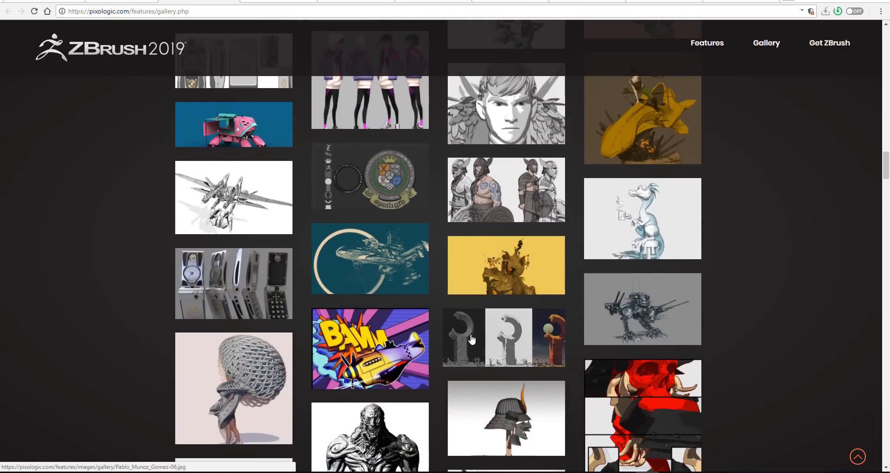
{"action": "scroll", "scroll_direction": "down", "scroll_amount": 3}
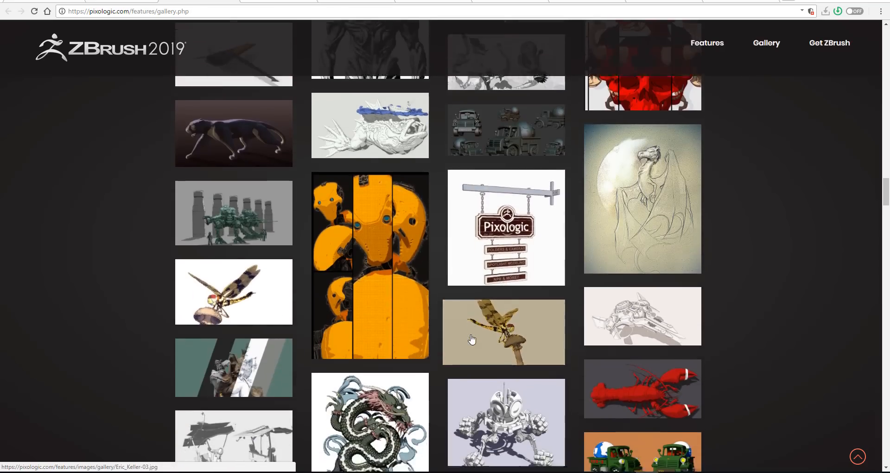
{"action": "scroll", "scroll_direction": "down", "scroll_amount": 3}
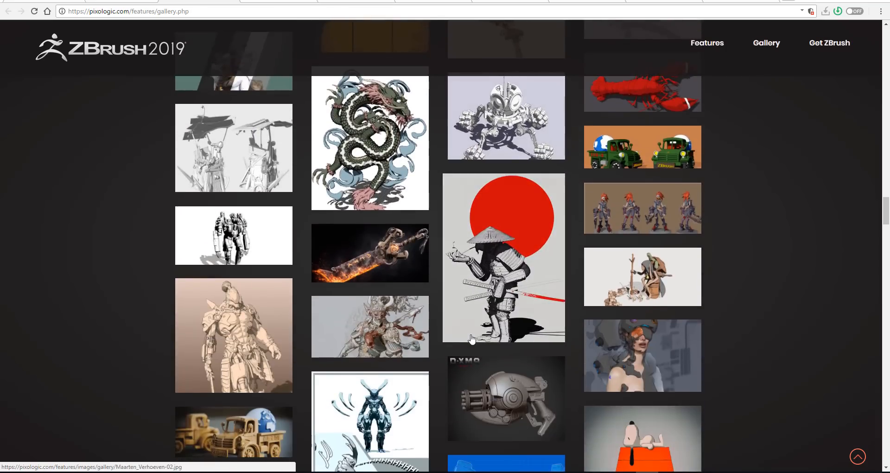
{"action": "scroll", "scroll_direction": "down", "scroll_amount": 3}
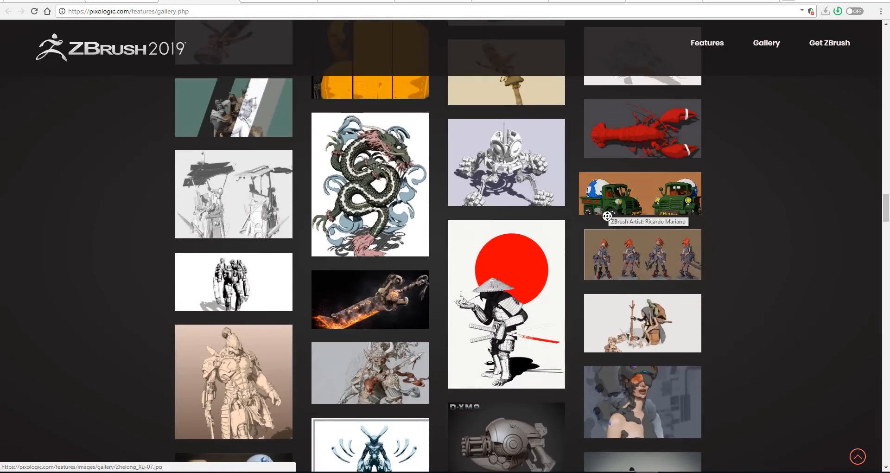
{"action": "scroll", "scroll_direction": "down", "scroll_amount": 3}
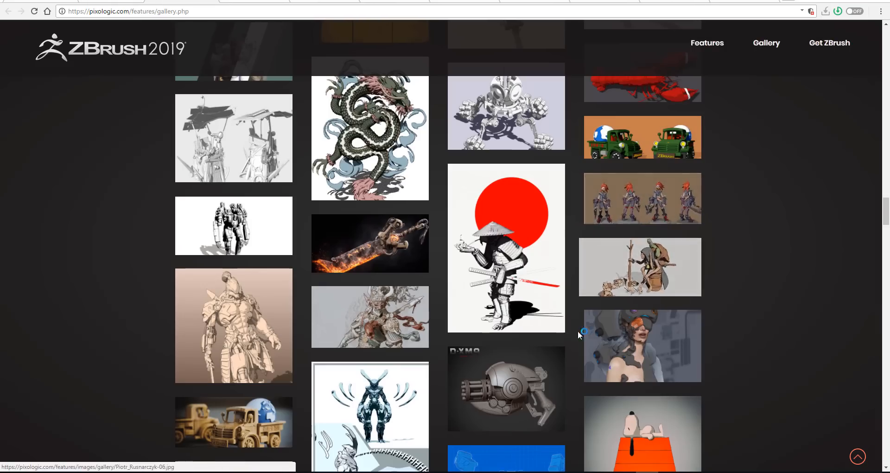
{"action": "scroll", "scroll_direction": "down", "scroll_amount": 3}
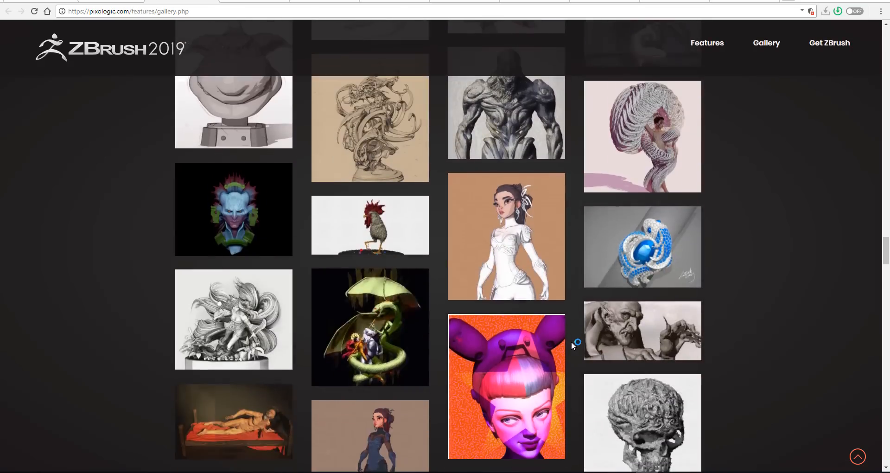
{"action": "scroll", "scroll_direction": "down", "scroll_amount": 3}
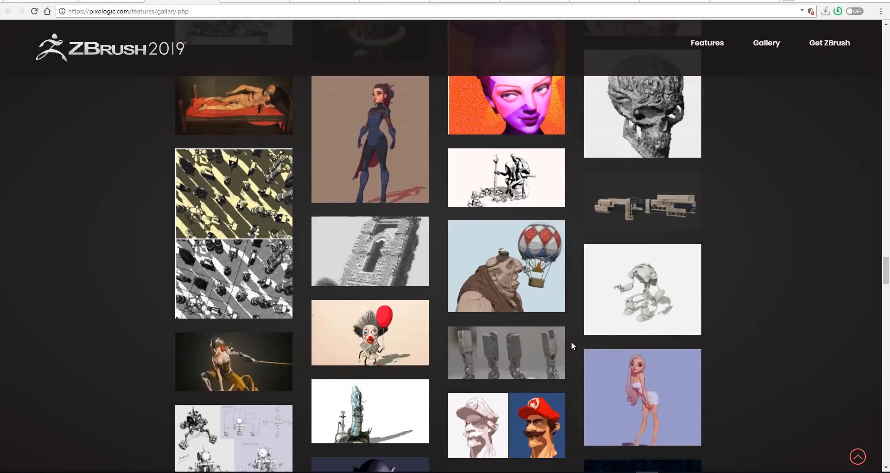
{"action": "scroll", "scroll_direction": "down", "scroll_amount": 3}
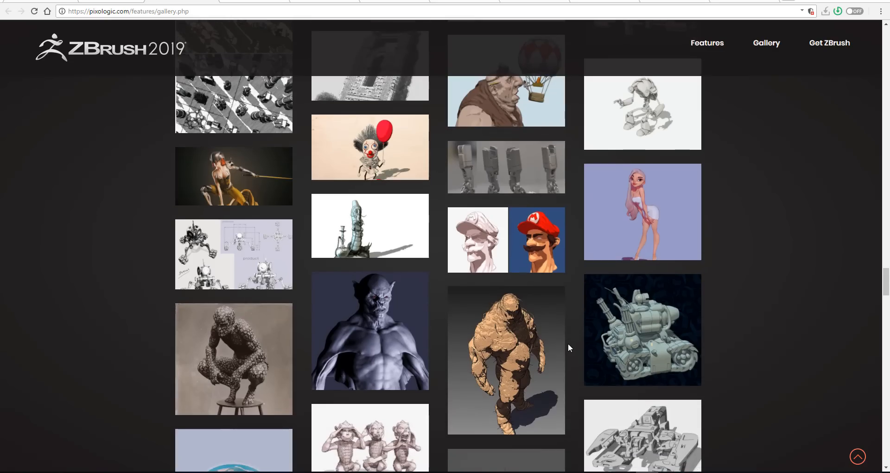
{"action": "mouse_move", "coordinate": [521, 271]}
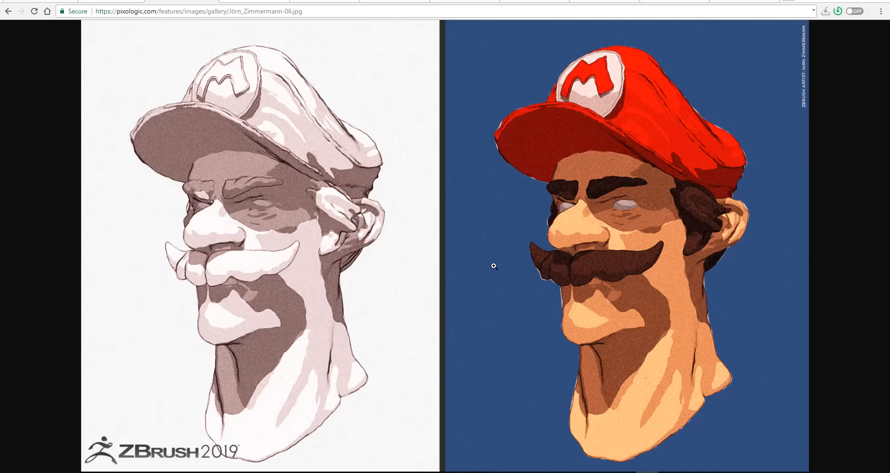
Return to the gallery thumbnails and scroll further down through the artwork
{"action": "left_click", "coordinate": [10, 11]}
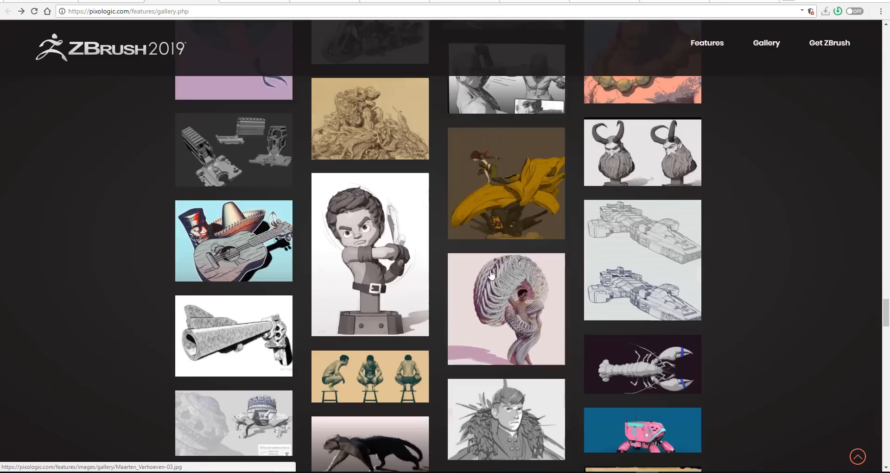
{"action": "scroll", "scroll_direction": "down", "scroll_amount": 3}
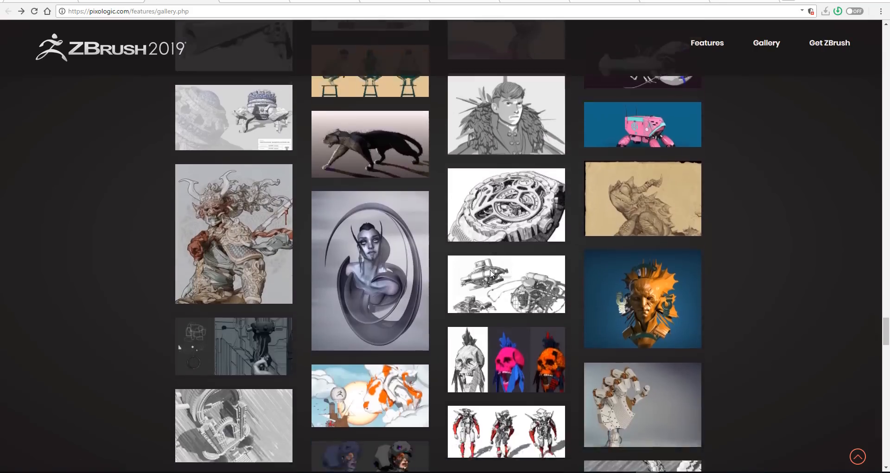
{"action": "scroll", "scroll_direction": "down", "scroll_amount": 3}
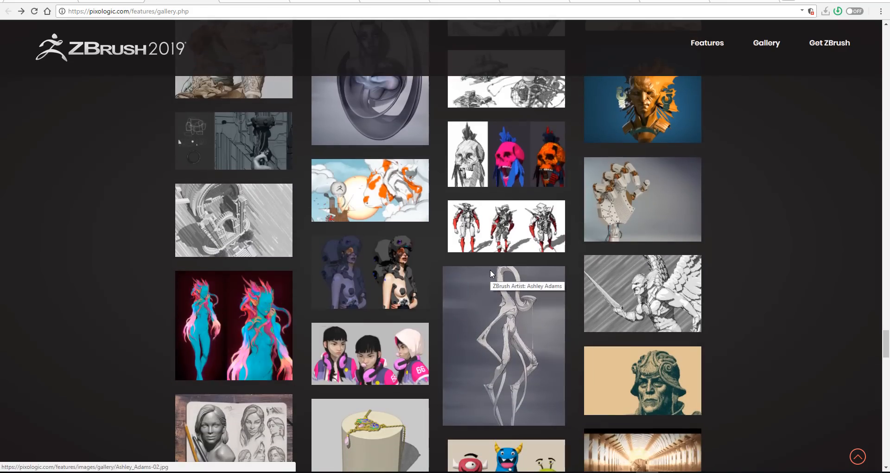
{"action": "scroll", "scroll_direction": "down", "scroll_amount": 3}
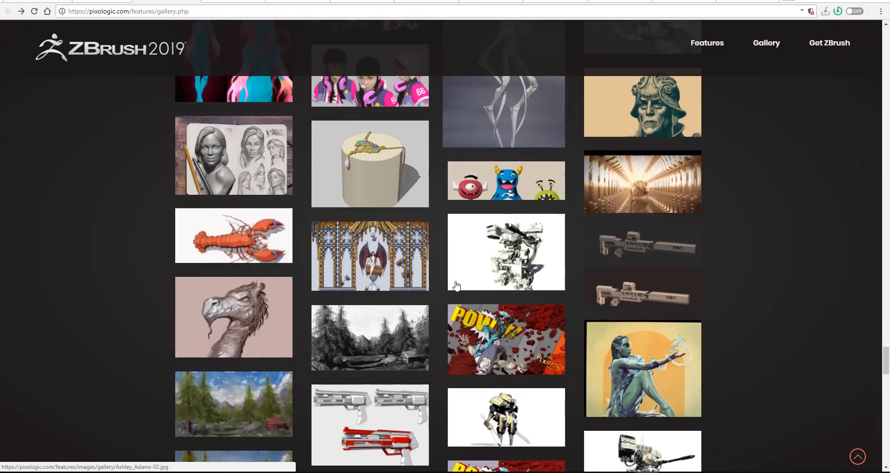
{"action": "scroll", "scroll_direction": "down", "scroll_amount": 3}
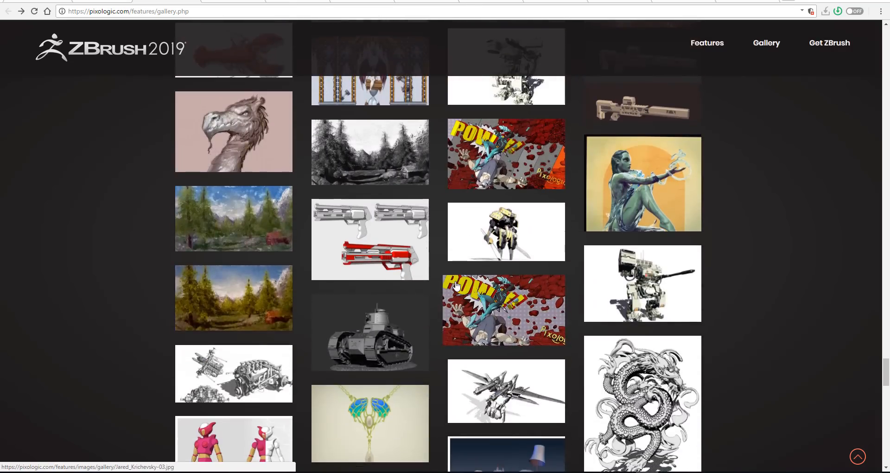
{"action": "scroll", "scroll_direction": "down", "scroll_amount": 3}
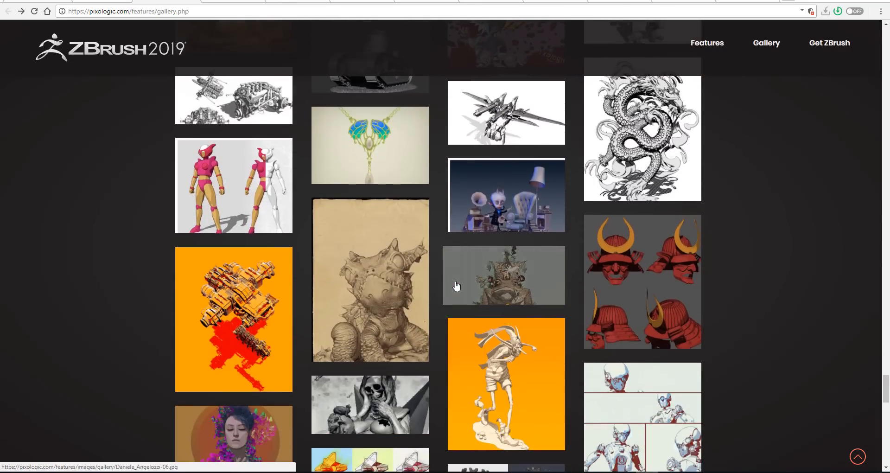
{"action": "scroll", "scroll_direction": "down", "scroll_amount": 3}
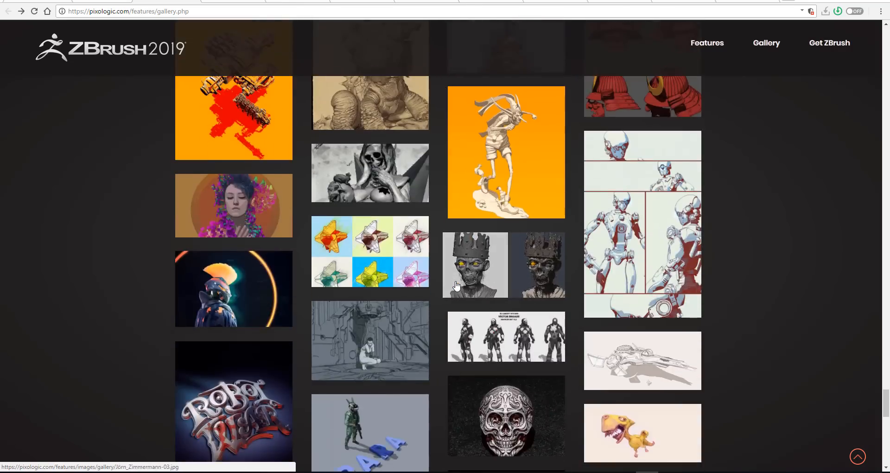
{"action": "scroll", "scroll_direction": "down", "scroll_amount": 3}
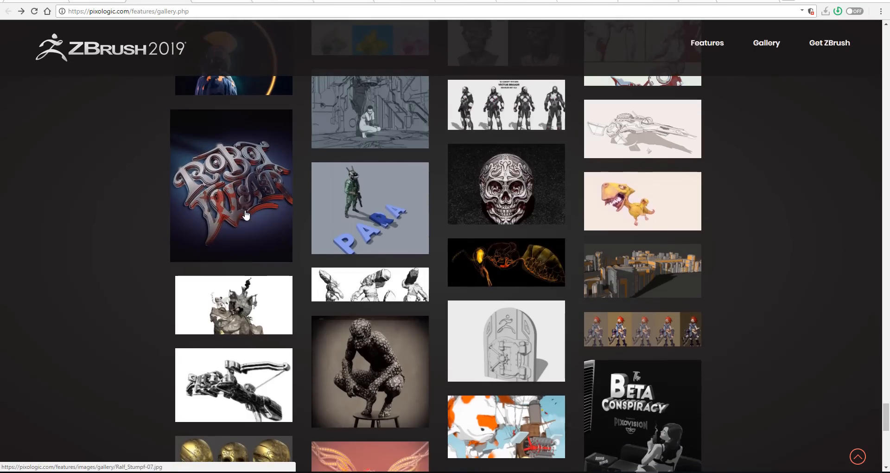
{"action": "scroll", "scroll_direction": "down", "scroll_amount": 3}
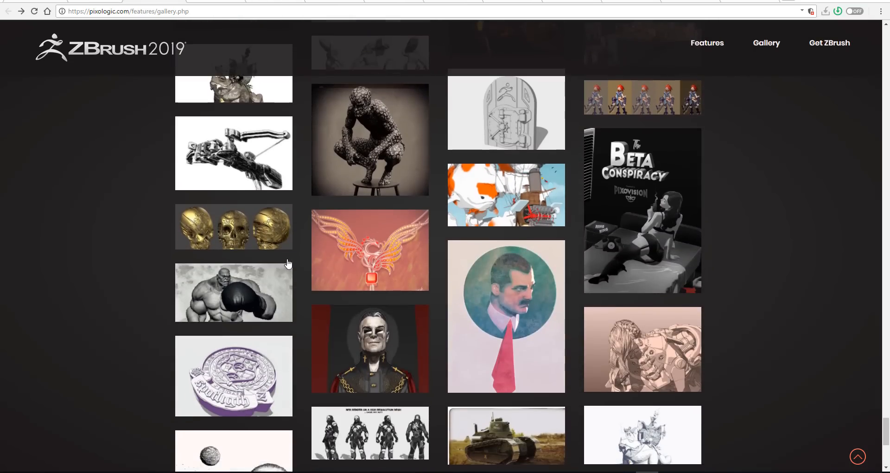
{"action": "scroll", "scroll_direction": "down", "scroll_amount": 3}
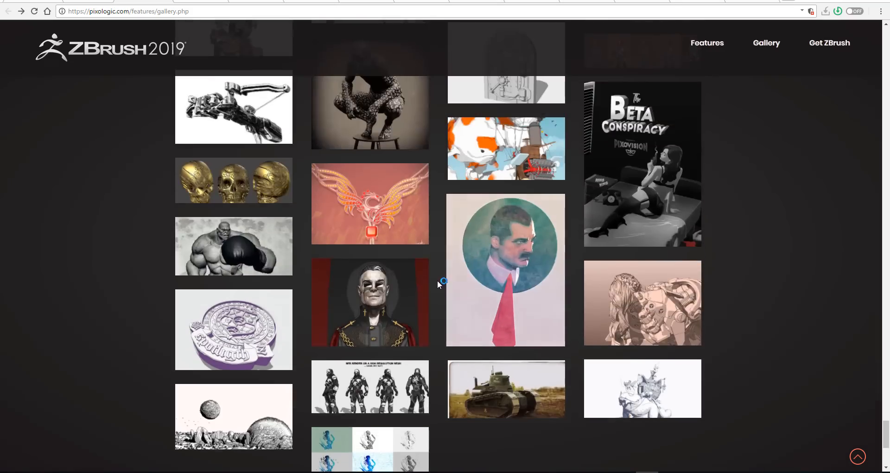
{"action": "scroll", "scroll_direction": "down", "scroll_amount": 3}
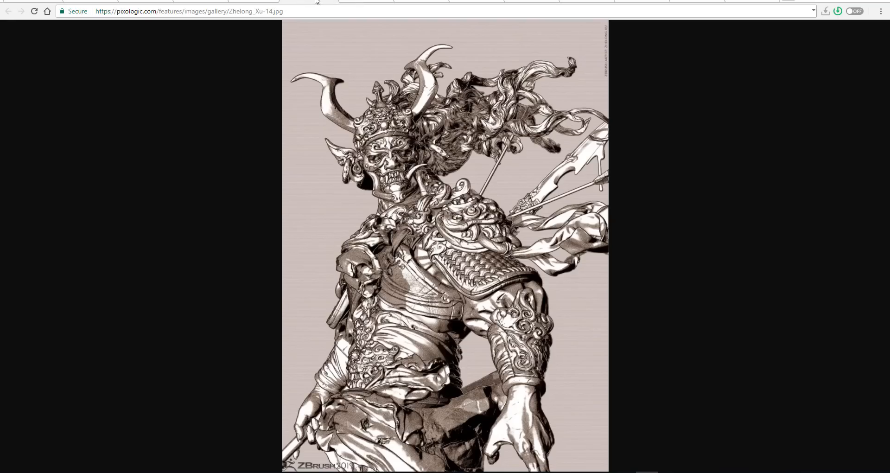
{"action": "mouse_move", "coordinate": [351, 1]}
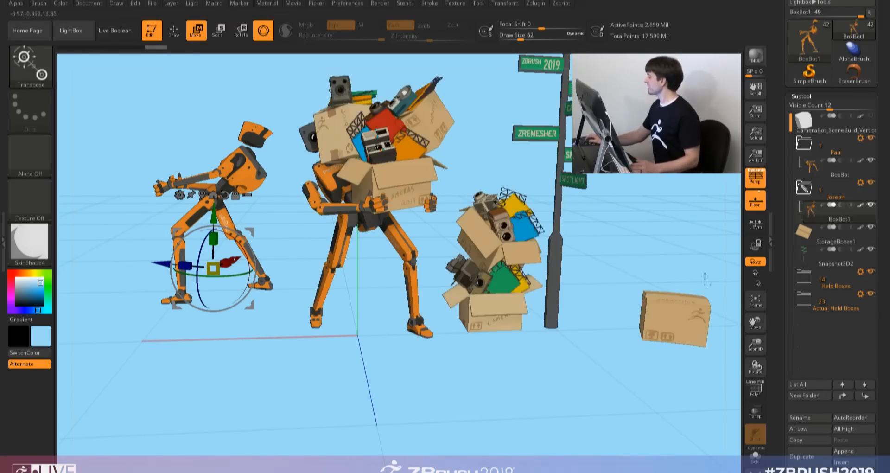
{"action": "left_click", "coordinate": [835, 241]}
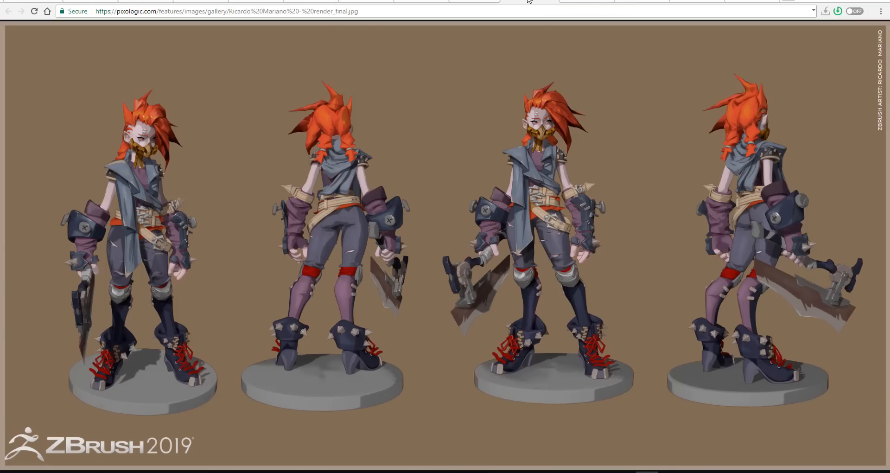
{"action": "mouse_move", "coordinate": [567, 2]}
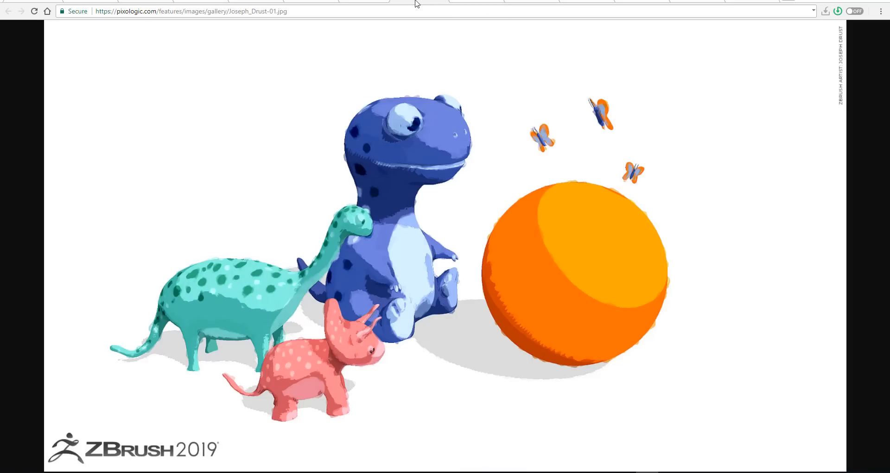
{"action": "mouse_move", "coordinate": [392, 3]}
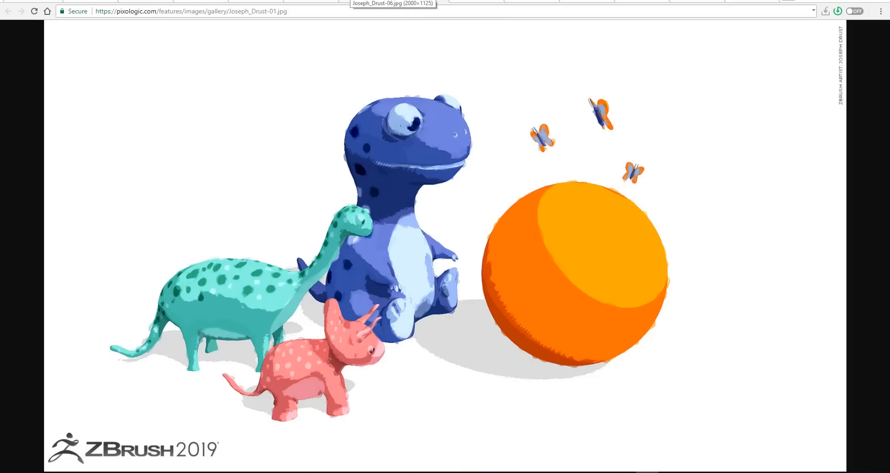